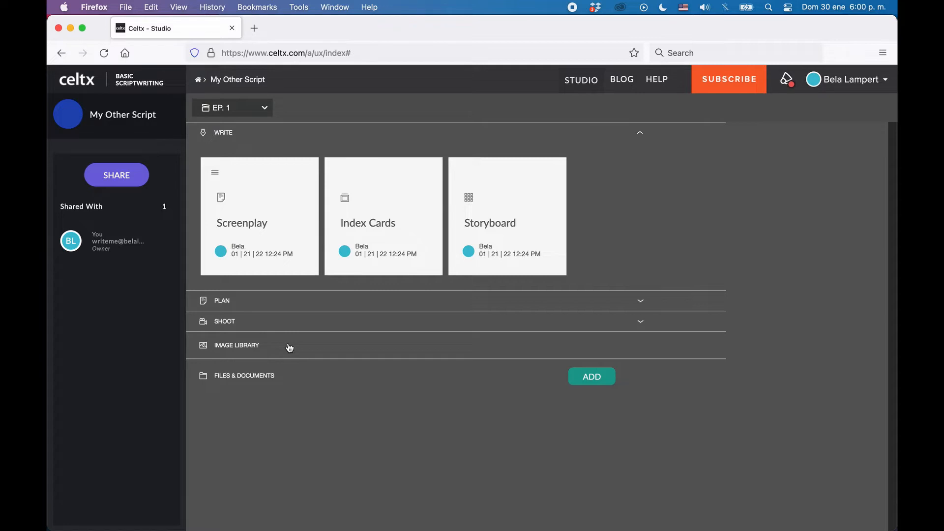
pyautogui.moveTo(290, 348)
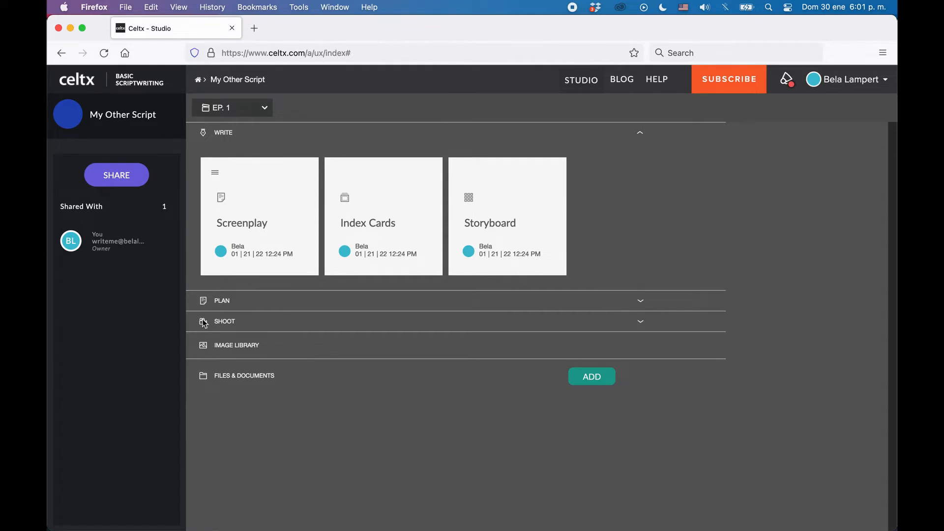
pyautogui.moveTo(203, 119)
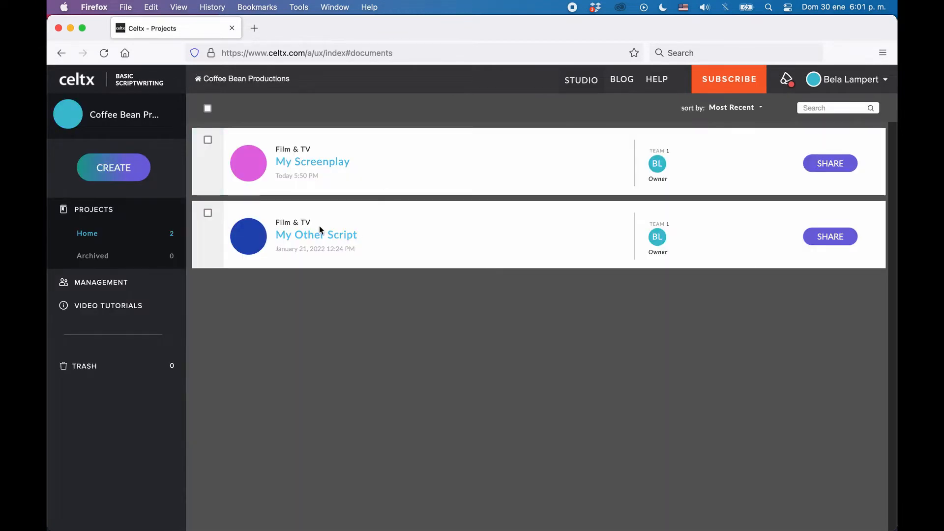
# Open My Other Script's storyboard, showing its empty Untitled sequence, in a new tab.
pyautogui.click(317, 236)
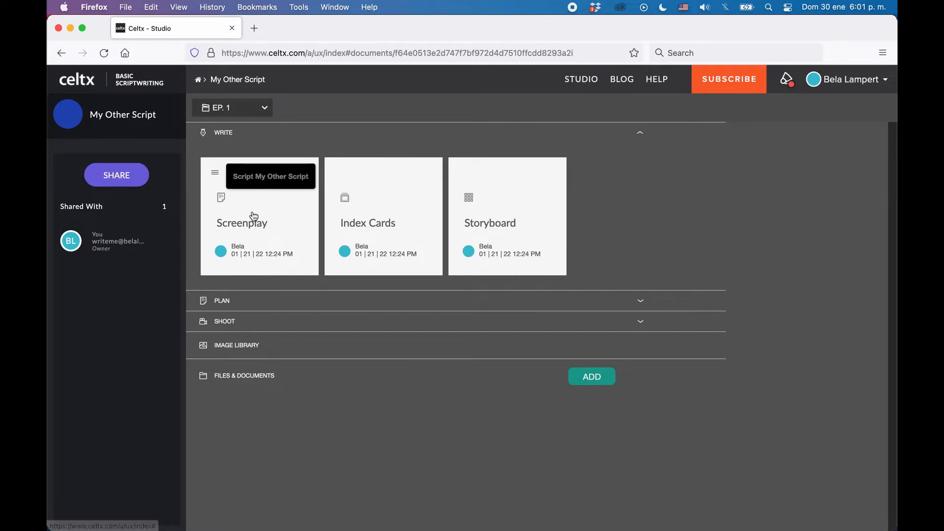
pyautogui.moveTo(260, 225)
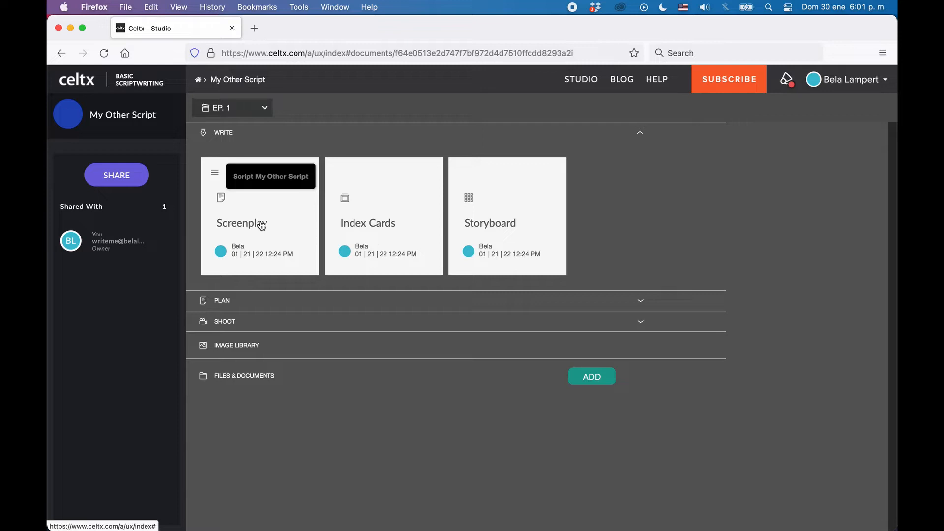
pyautogui.moveTo(256, 225)
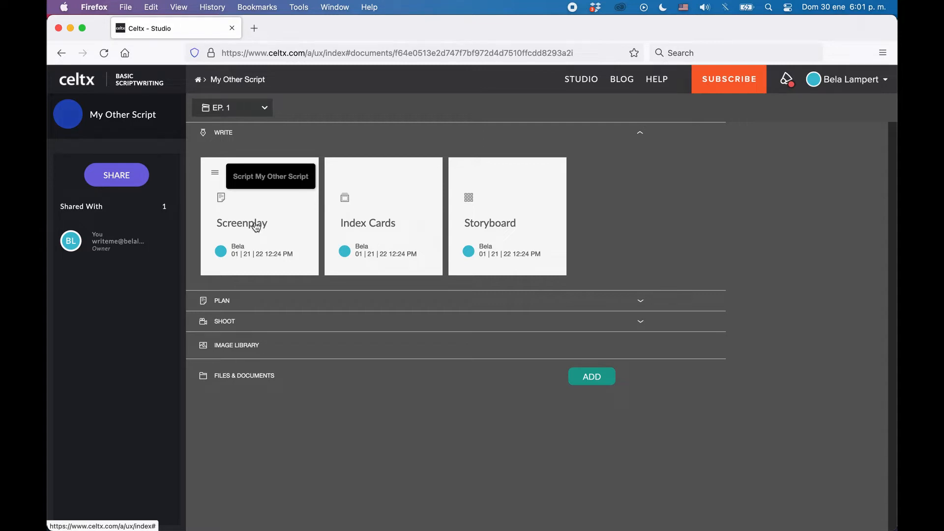
pyautogui.moveTo(486, 228)
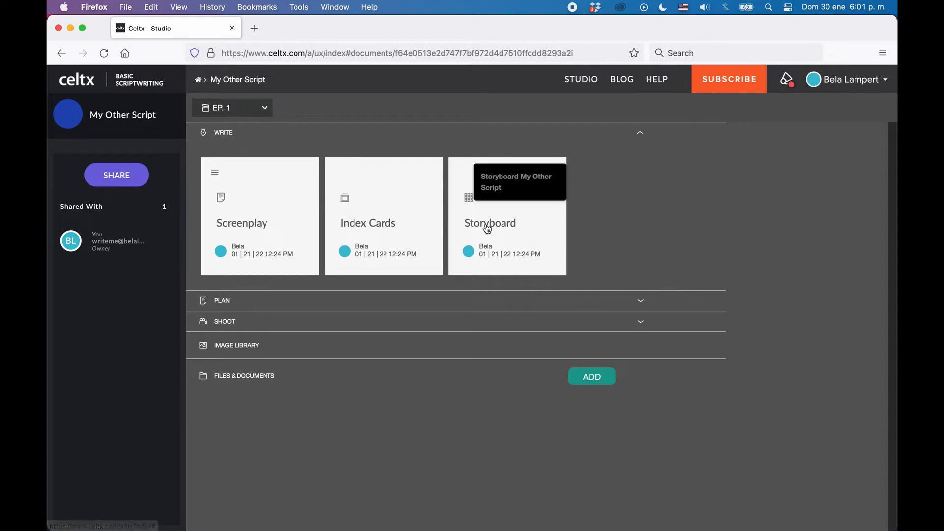
pyautogui.click(490, 223)
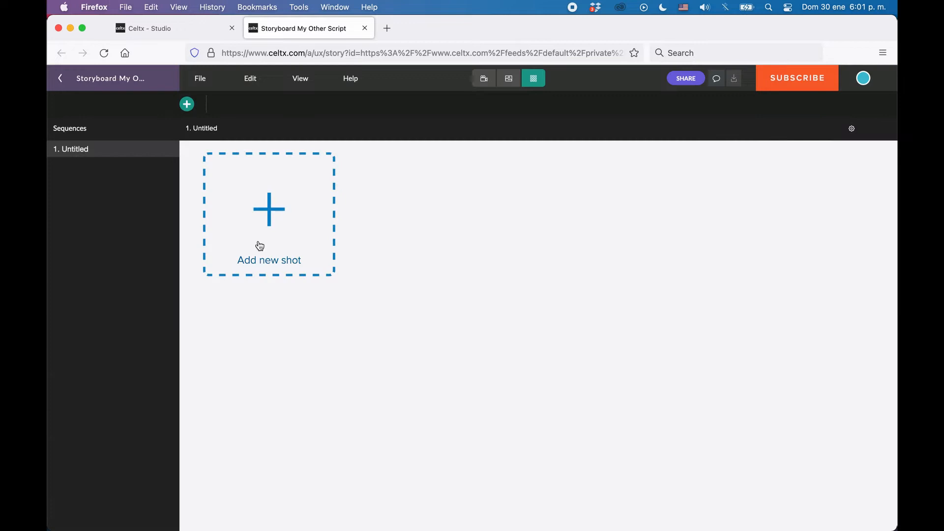
pyautogui.moveTo(289, 218)
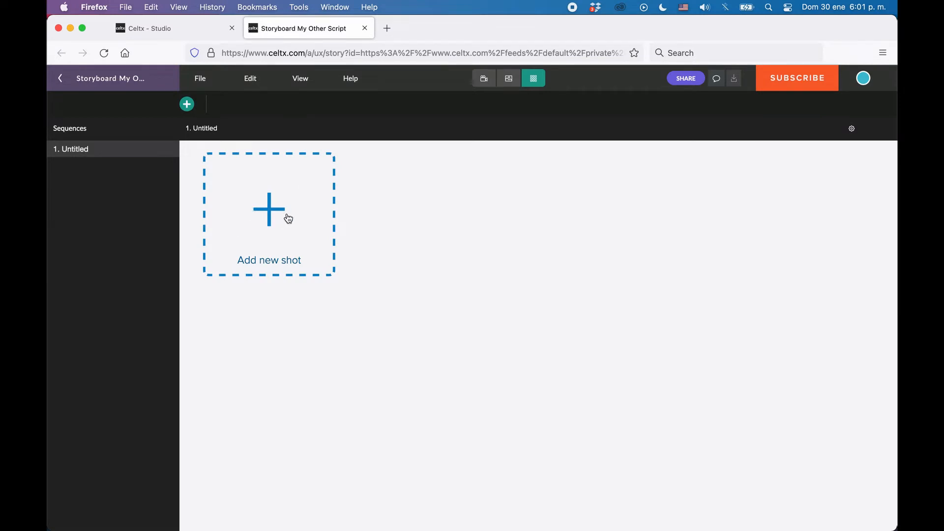
# Add Wide shot 1.1 to the Untitled sequence, closing its options menu unchanged.
pyautogui.click(268, 214)
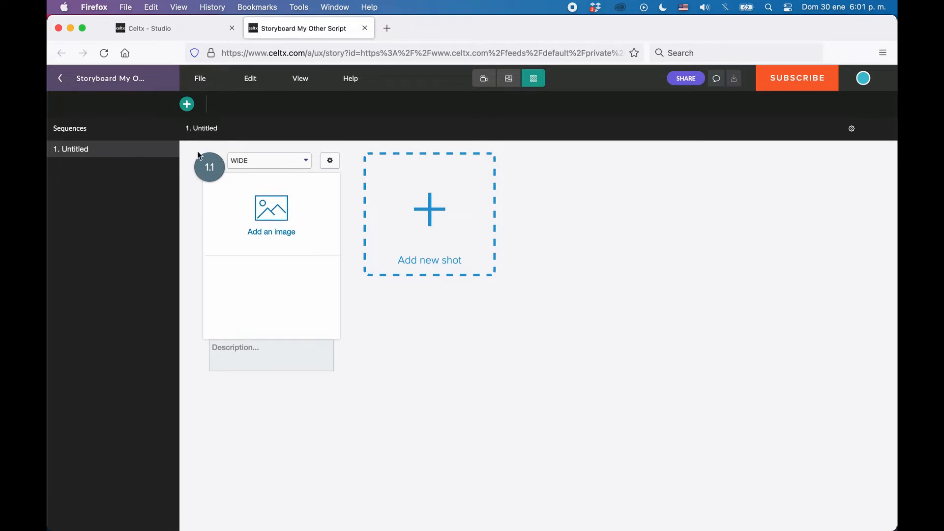
pyautogui.moveTo(227, 187)
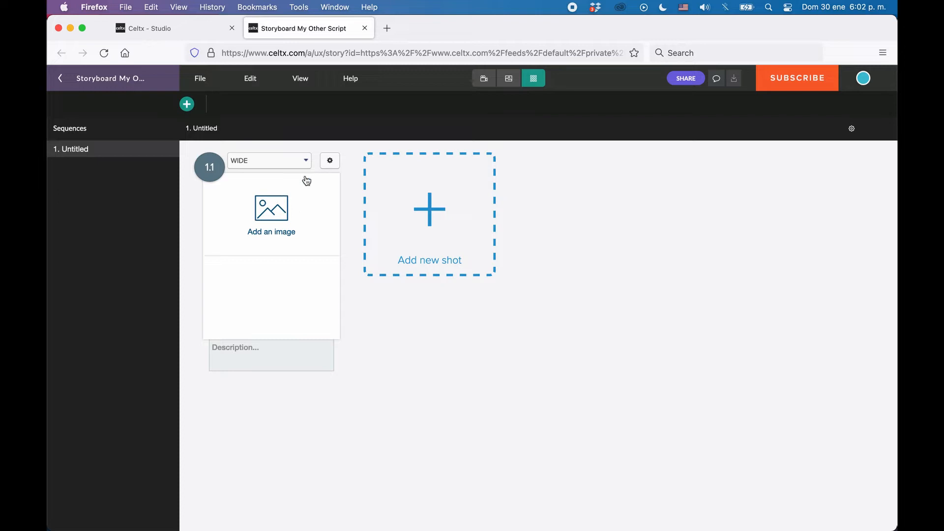
pyautogui.click(268, 161)
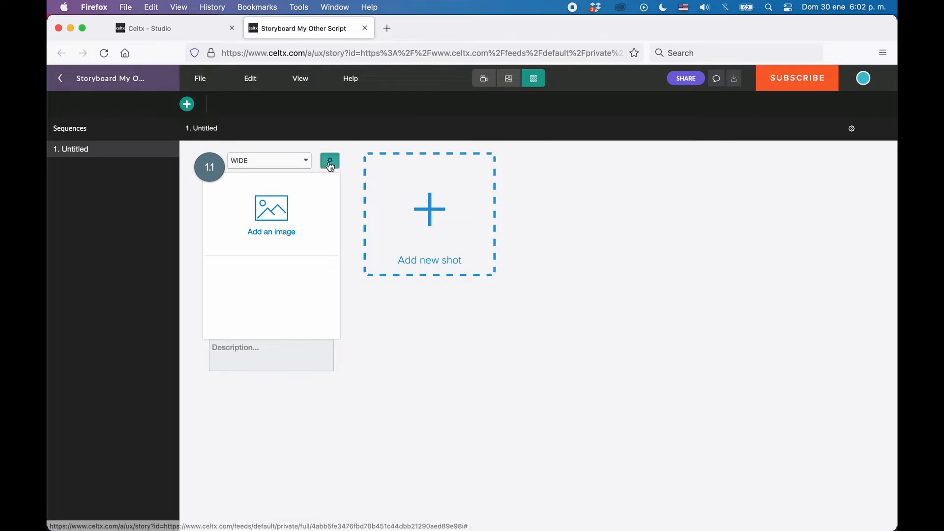
pyautogui.click(329, 161)
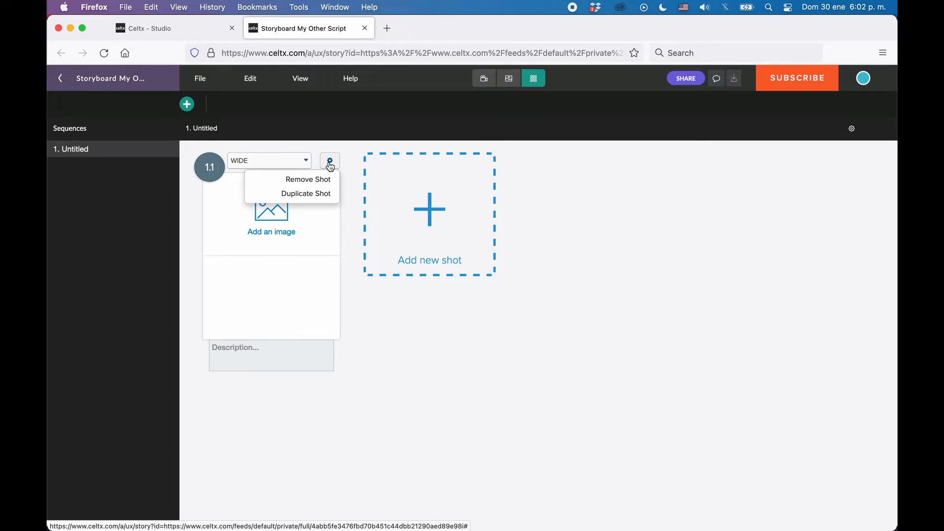
pyautogui.click(374, 320)
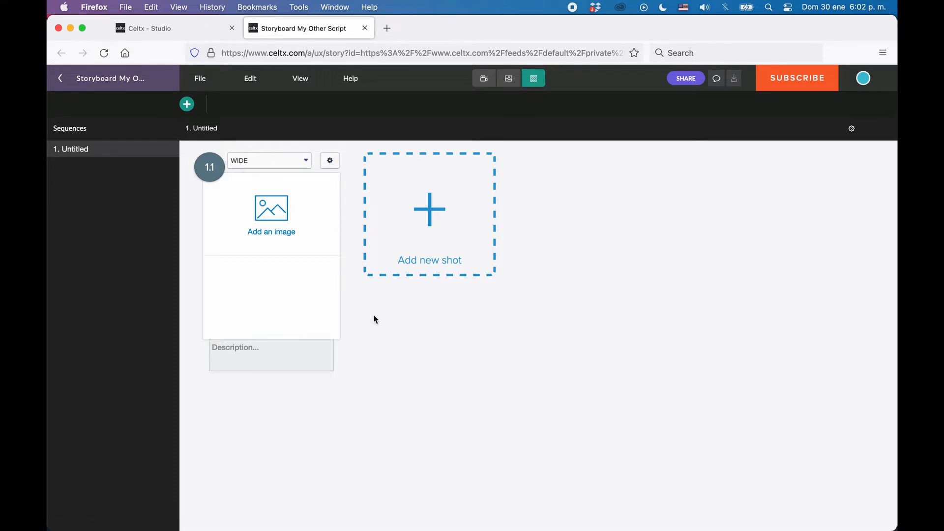
pyautogui.moveTo(284, 217)
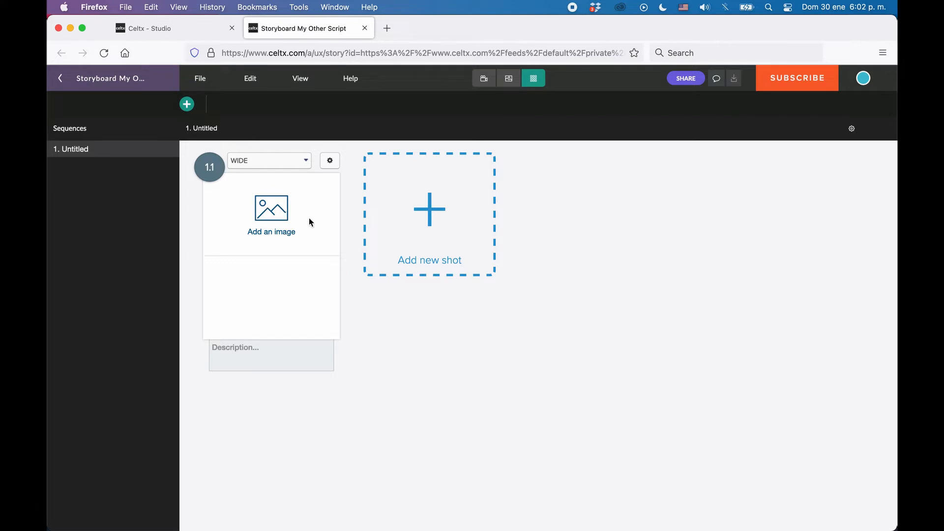
pyautogui.click(271, 214)
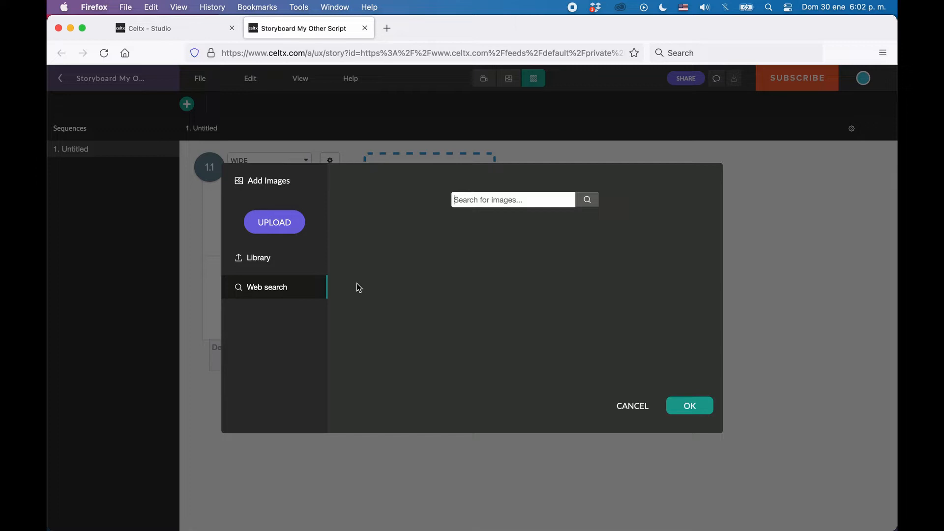
pyautogui.moveTo(287, 222)
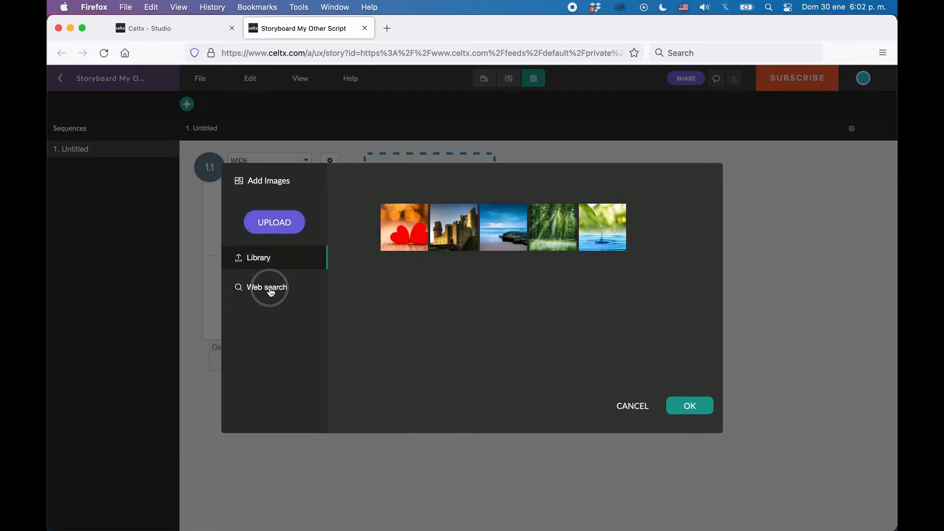
pyautogui.click(267, 286)
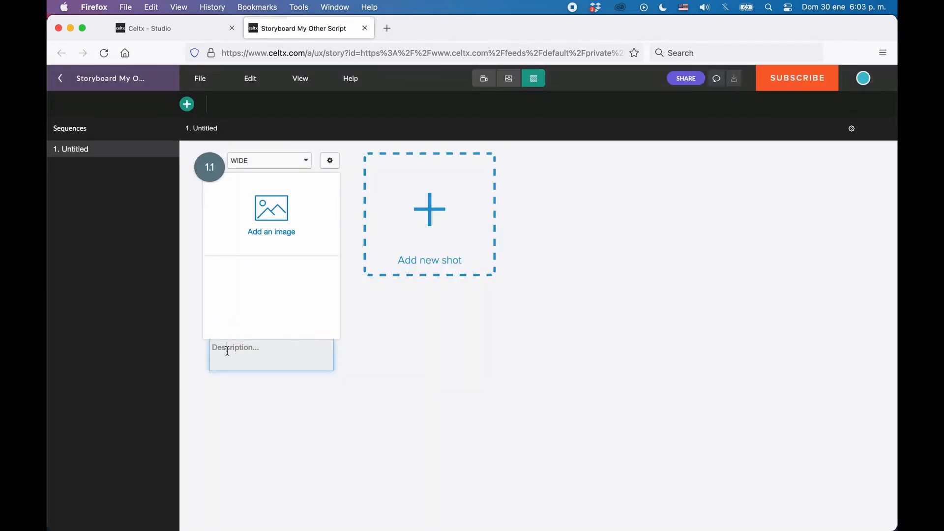
# Enter 'Description' as the description text for shot 1.1.
pyautogui.click(271, 355)
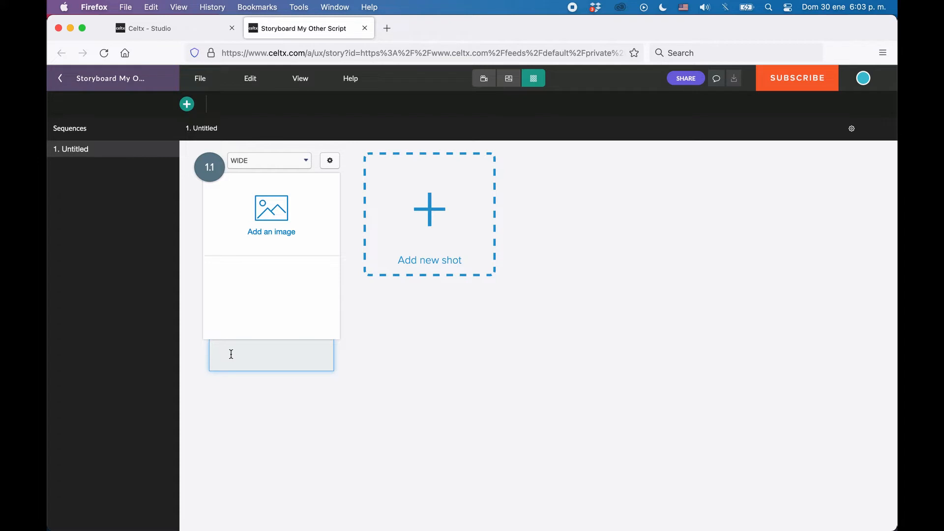
pyautogui.write('Description')
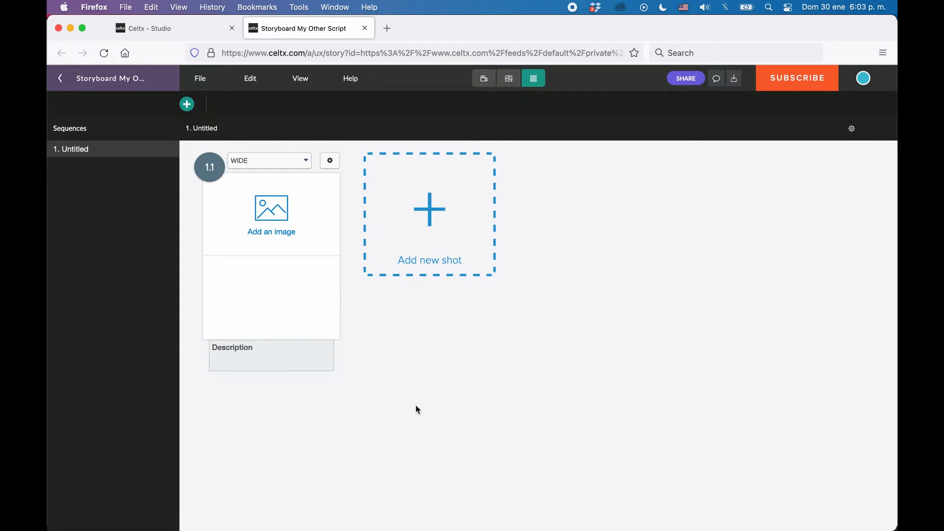
pyautogui.moveTo(417, 404)
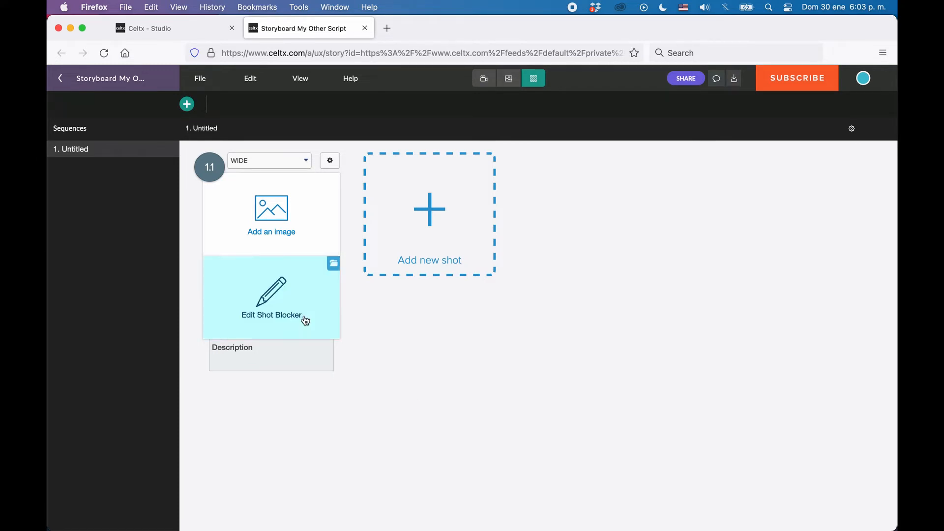
# Open a blank Shot Blocker sketch for shot 1.1 with its character palette.
pyautogui.click(271, 315)
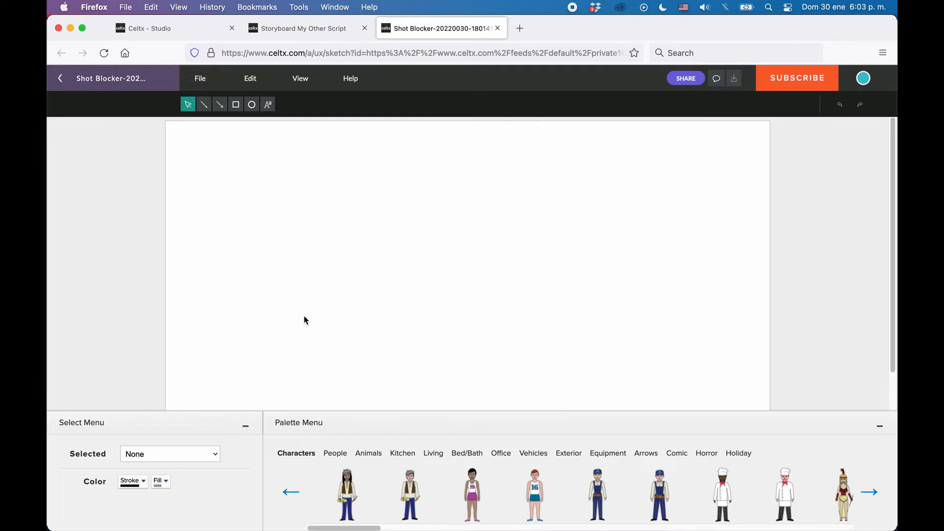
pyautogui.moveTo(306, 315)
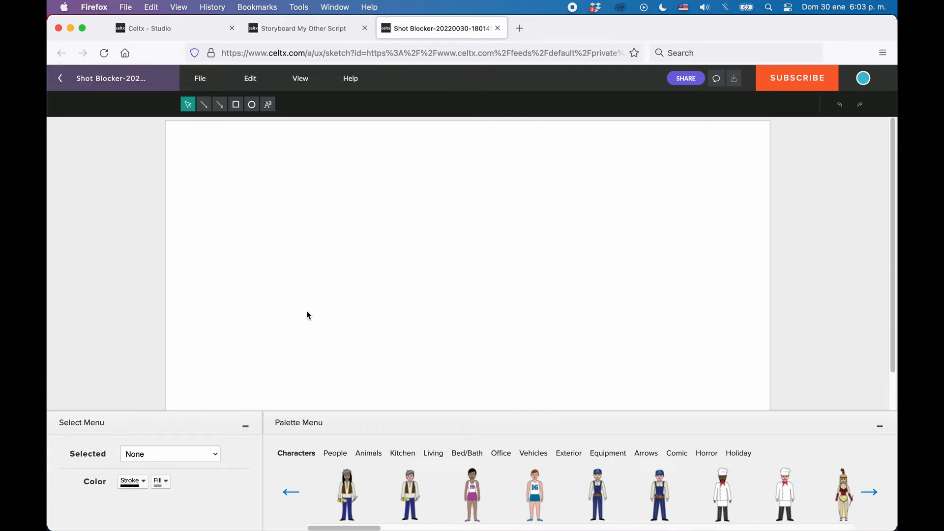
pyautogui.moveTo(335, 295)
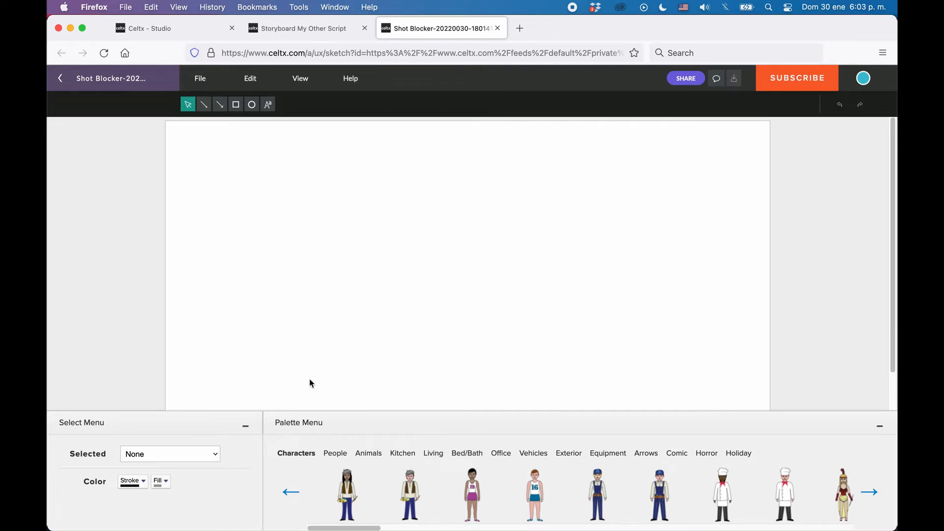
pyautogui.moveTo(357, 400)
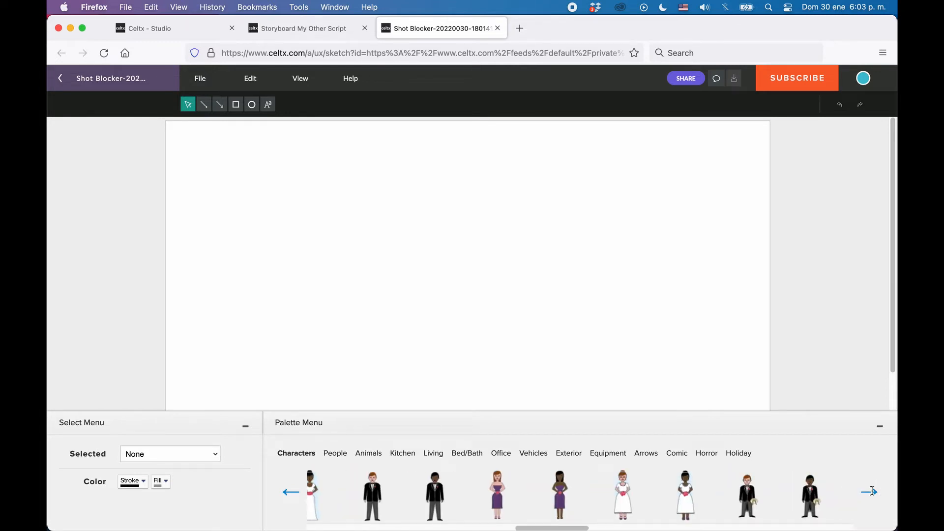
# Browse the palette's People, Animals, Living, Bed/Bath, Office and Equipment categories.
pyautogui.click(869, 491)
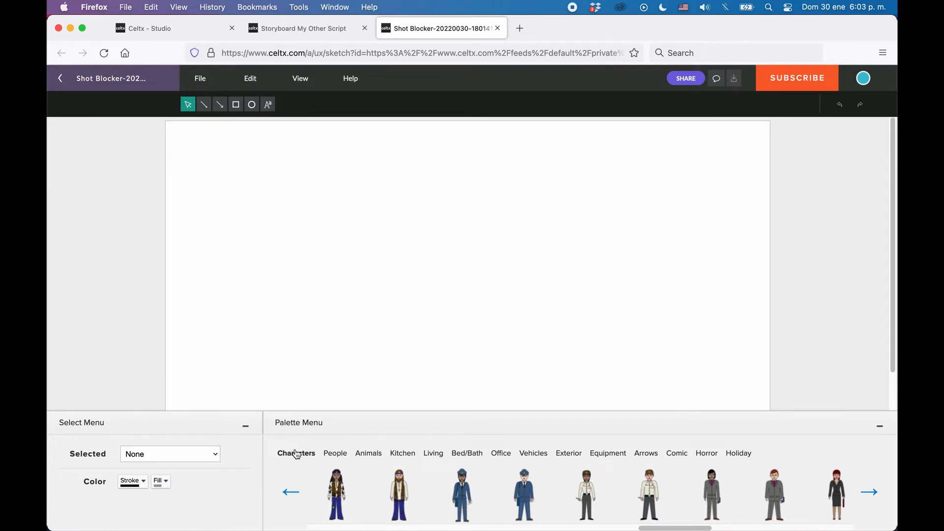
pyautogui.moveTo(296, 461)
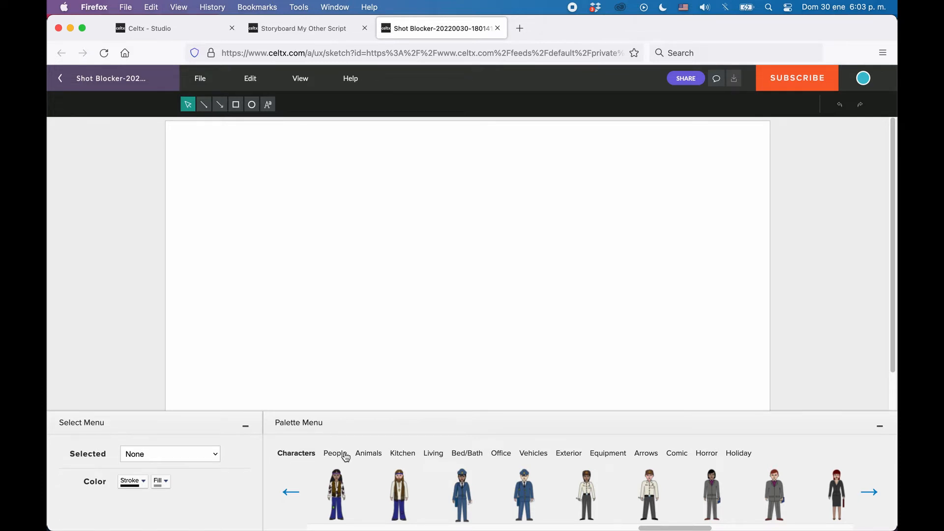
pyautogui.click(334, 453)
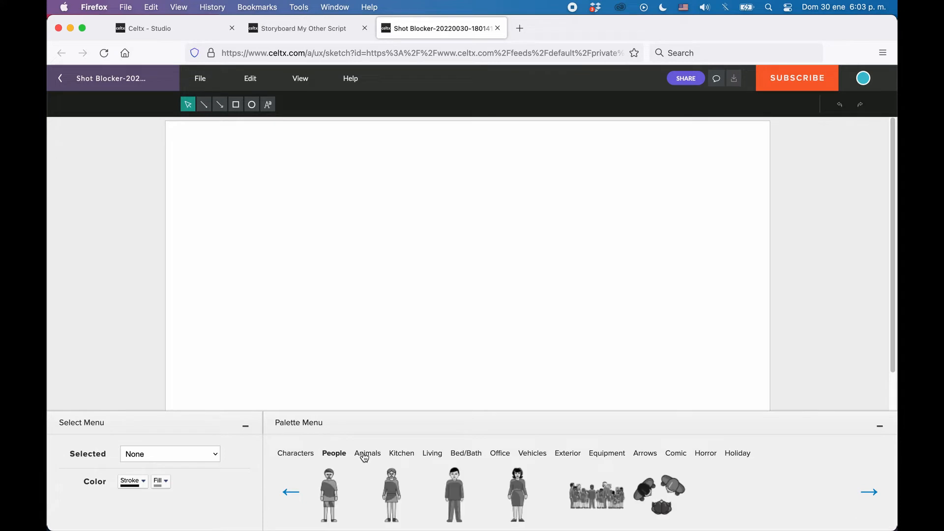
pyautogui.click(368, 453)
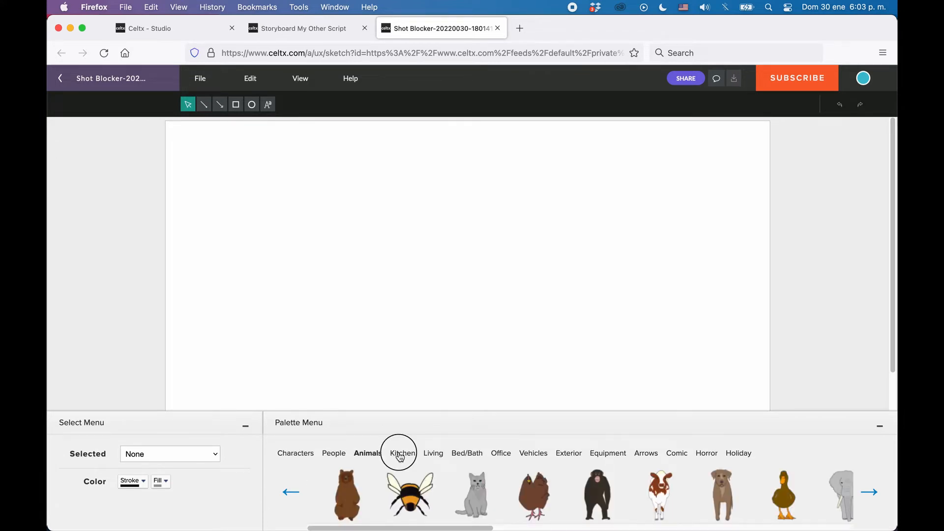
pyautogui.click(432, 453)
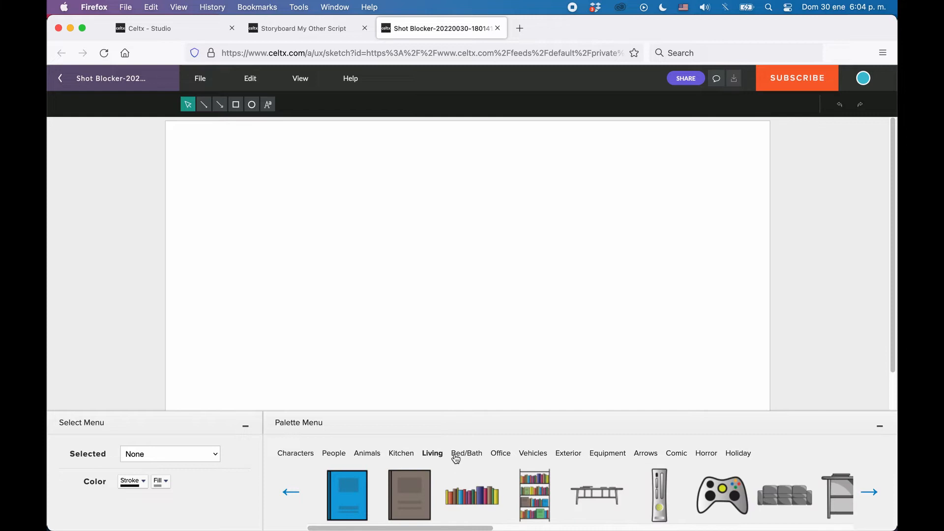
pyautogui.click(466, 453)
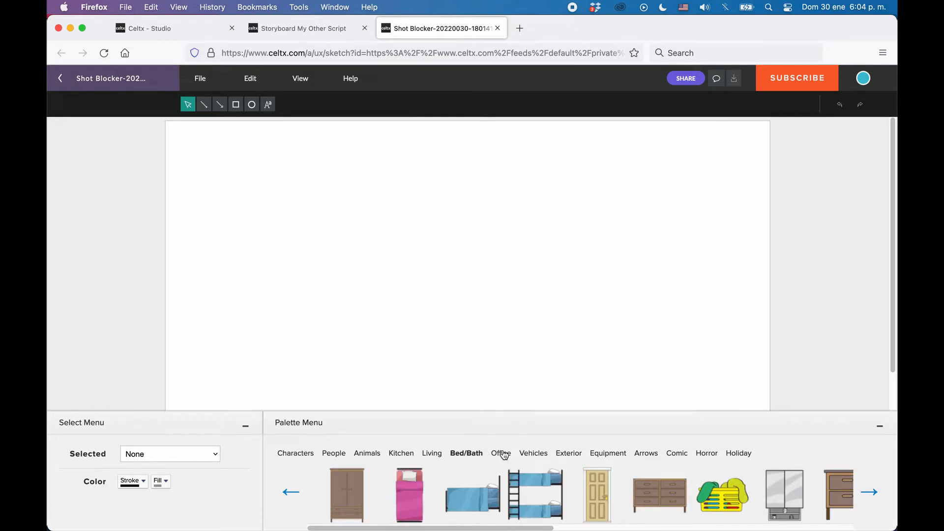
pyautogui.click(499, 453)
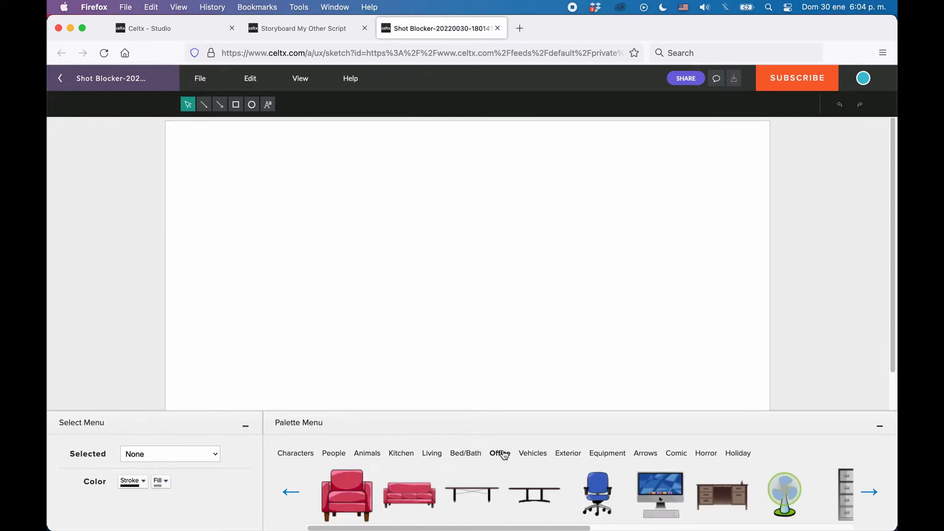
pyautogui.click(500, 453)
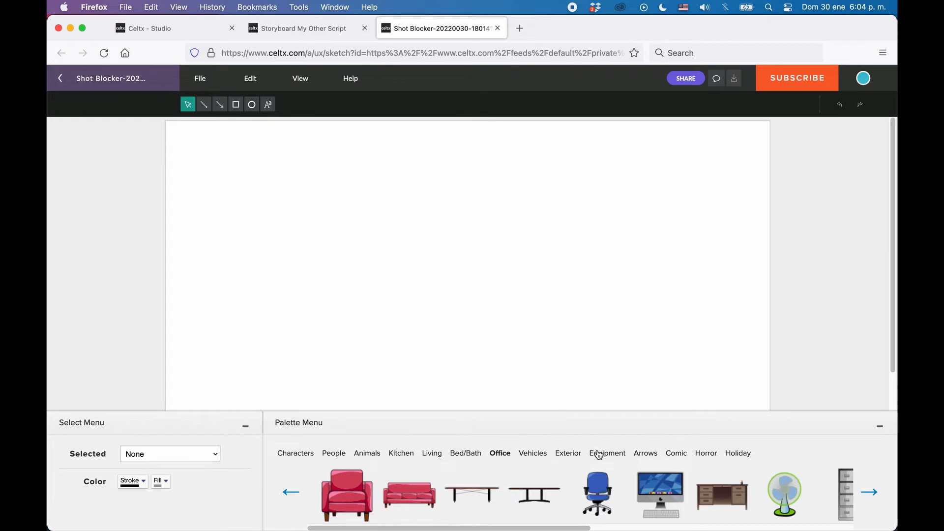
pyautogui.click(607, 453)
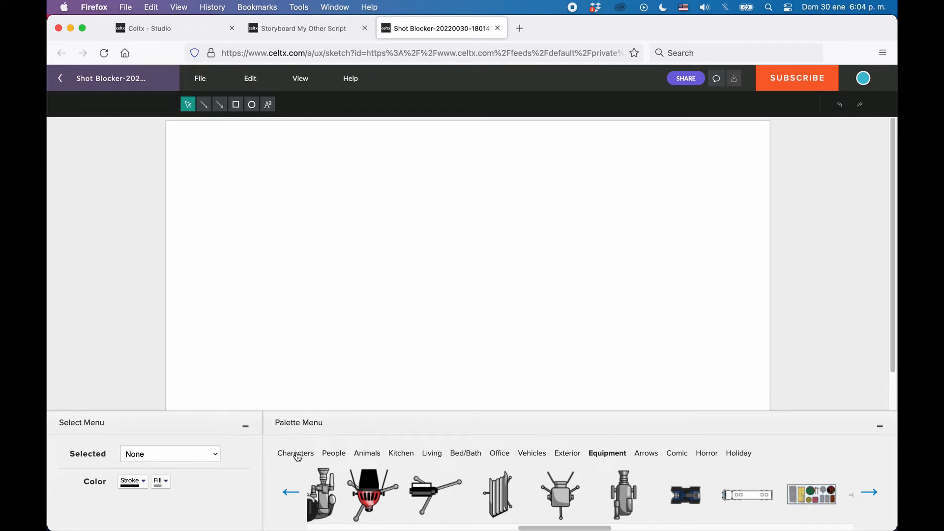
# Place the female and male athlete figures, enlarging the male and moving him right.
pyautogui.click(296, 453)
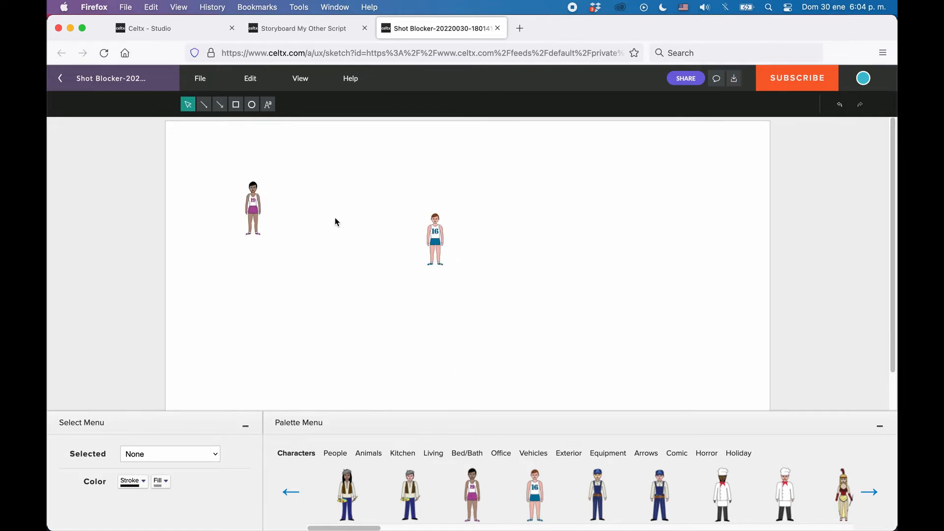
pyautogui.moveTo(351, 310)
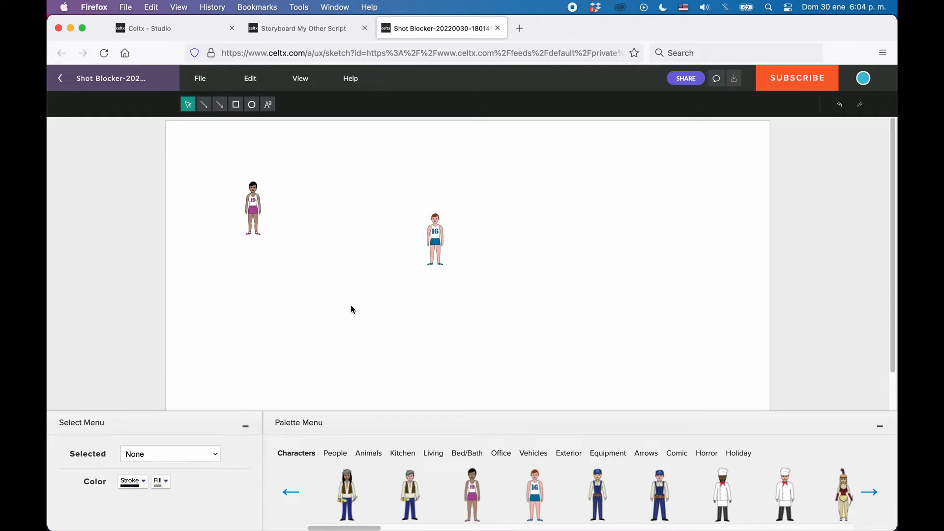
pyautogui.moveTo(442, 241)
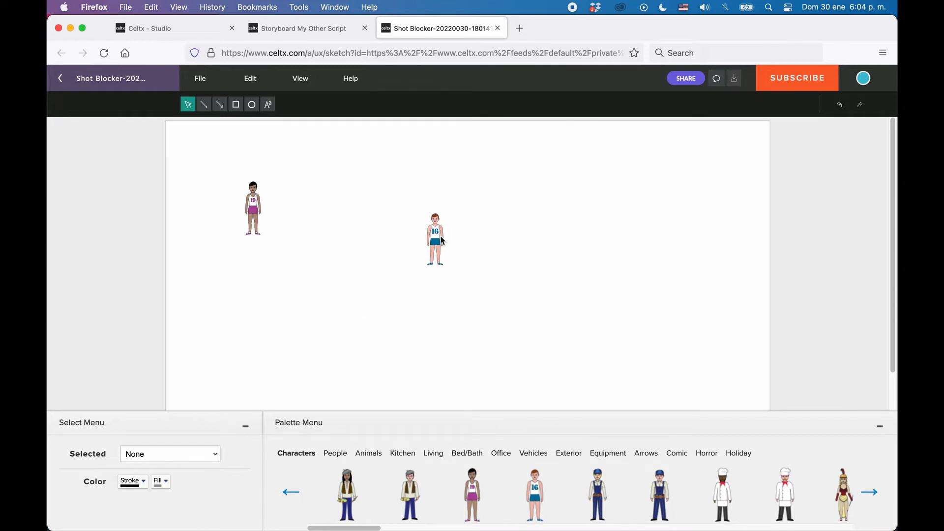
pyautogui.click(435, 239)
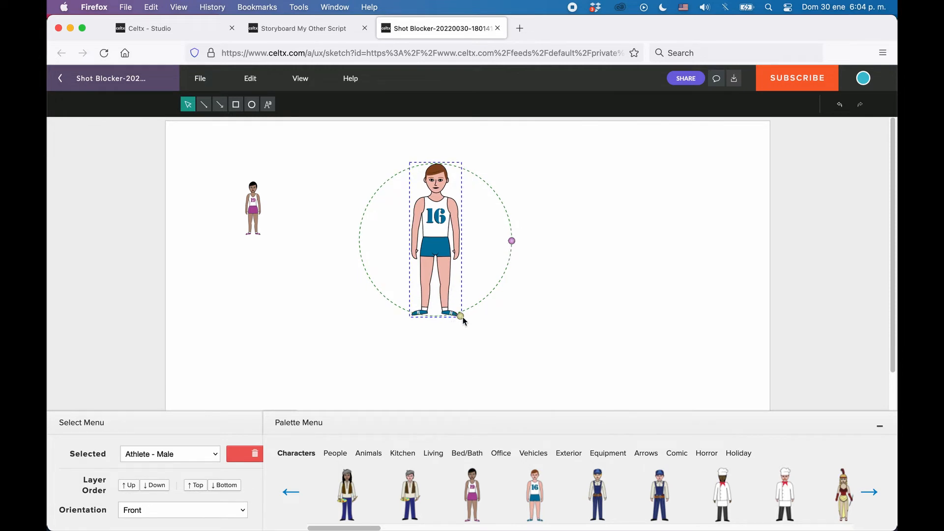
pyautogui.moveTo(459, 316); pyautogui.dragTo(463, 322)
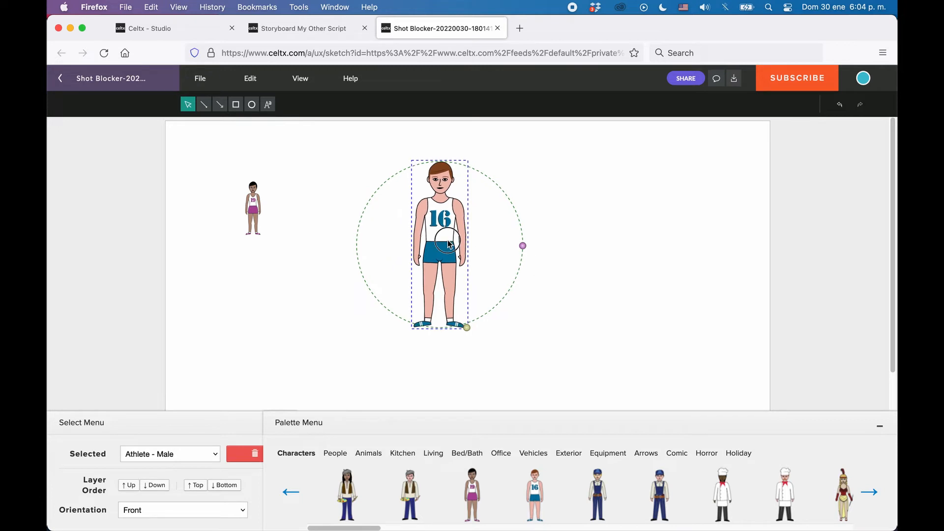
pyautogui.moveTo(440, 244); pyautogui.dragTo(617, 229)
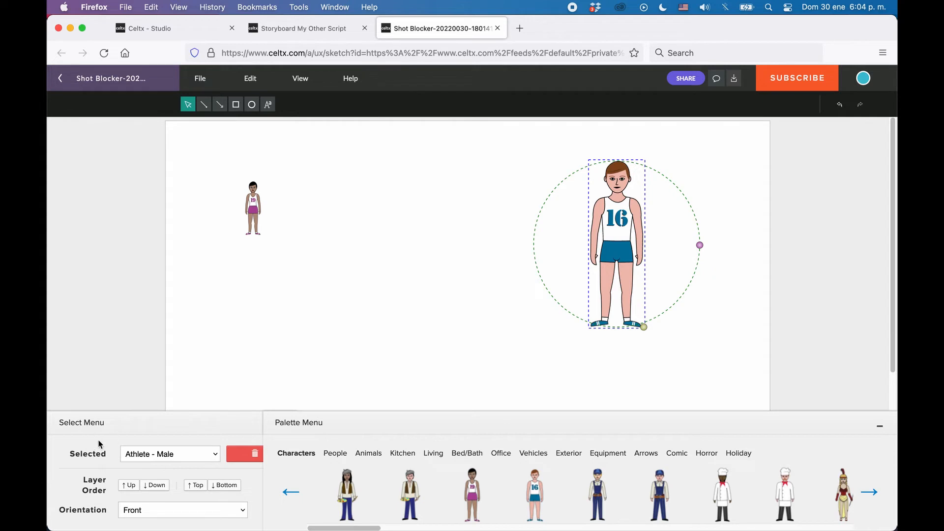
pyautogui.moveTo(166, 445)
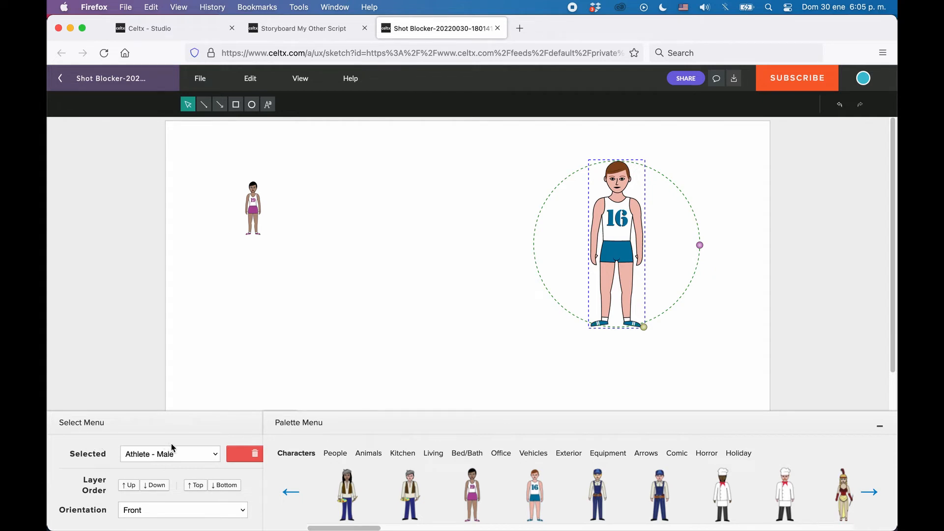
pyautogui.moveTo(216, 438)
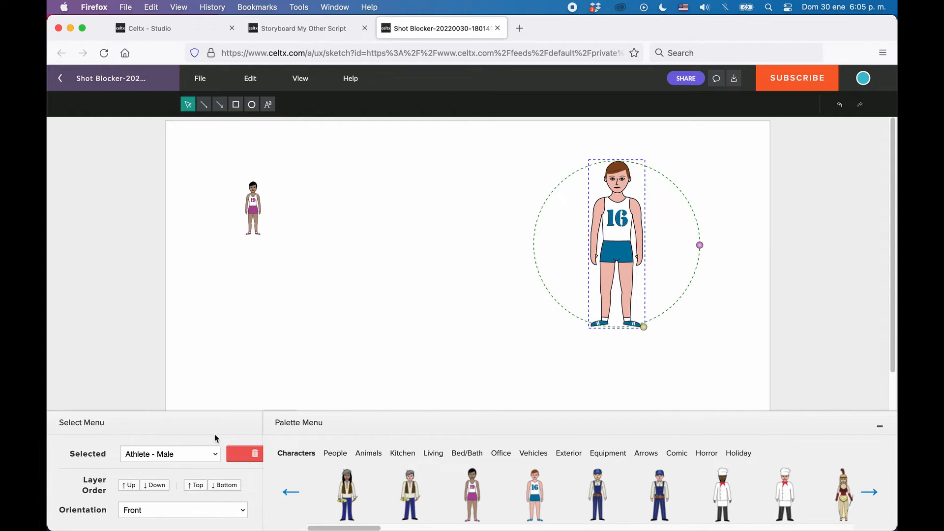
pyautogui.moveTo(103, 464)
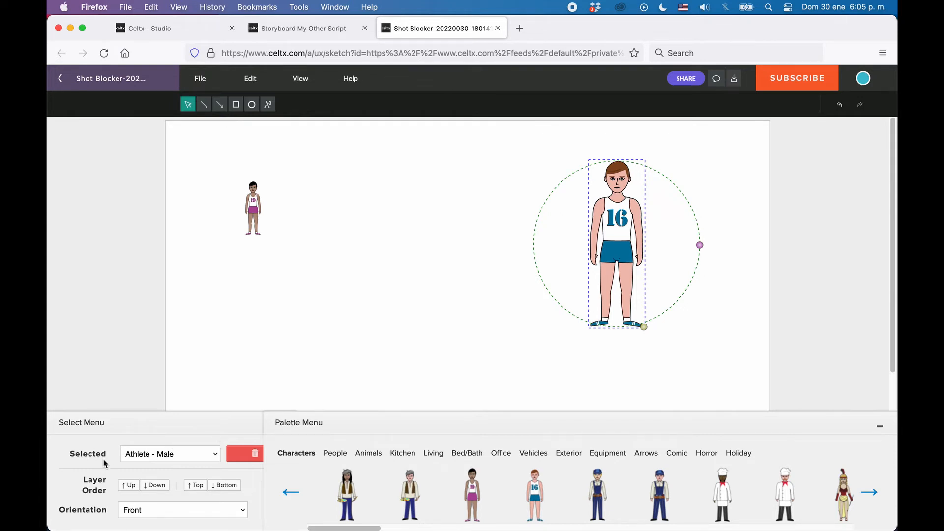
pyautogui.click(169, 454)
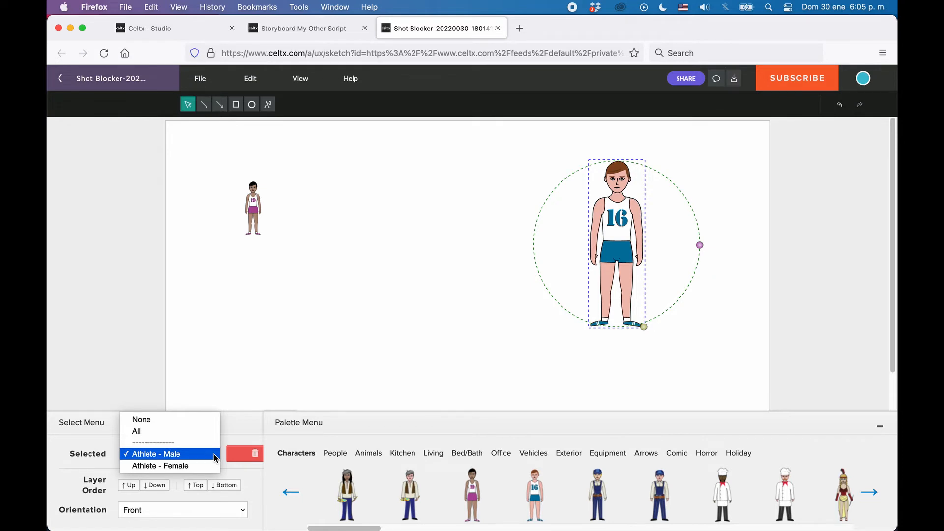
pyautogui.click(161, 466)
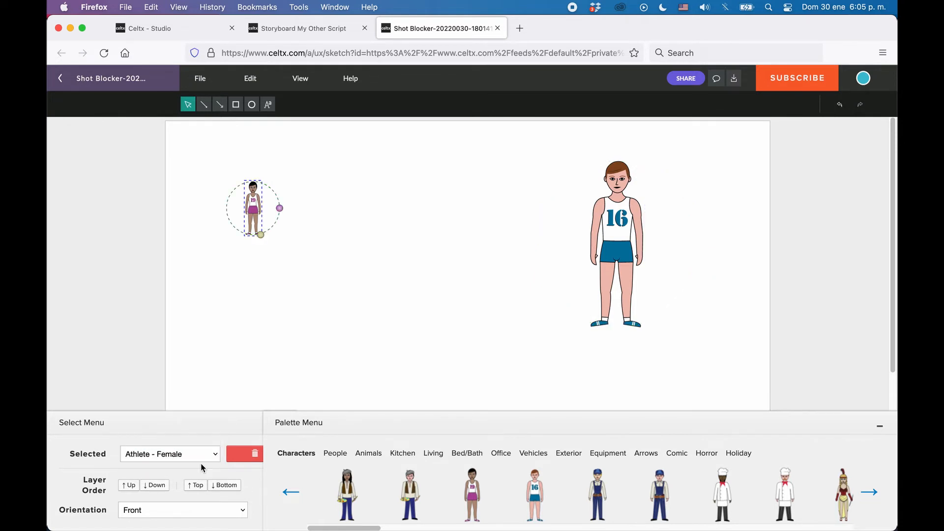
pyautogui.click(170, 453)
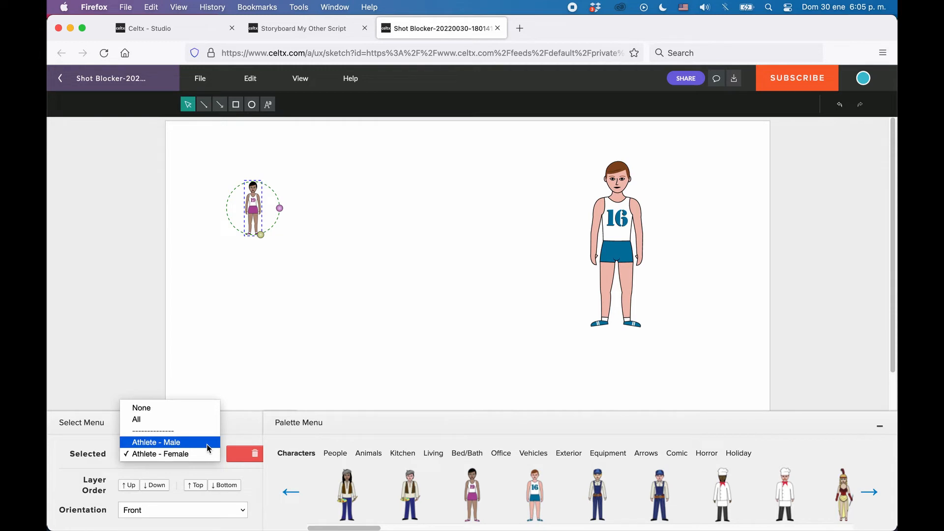
pyautogui.click(155, 442)
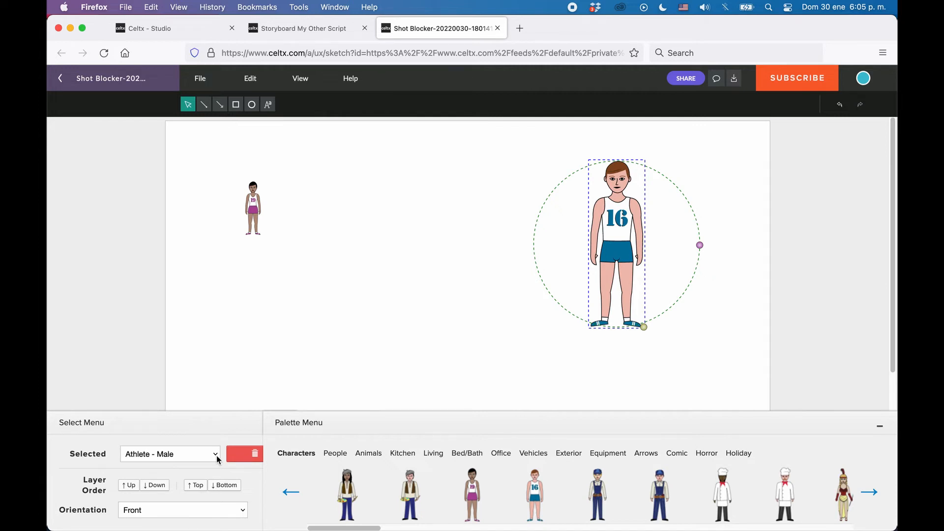
pyautogui.moveTo(108, 486)
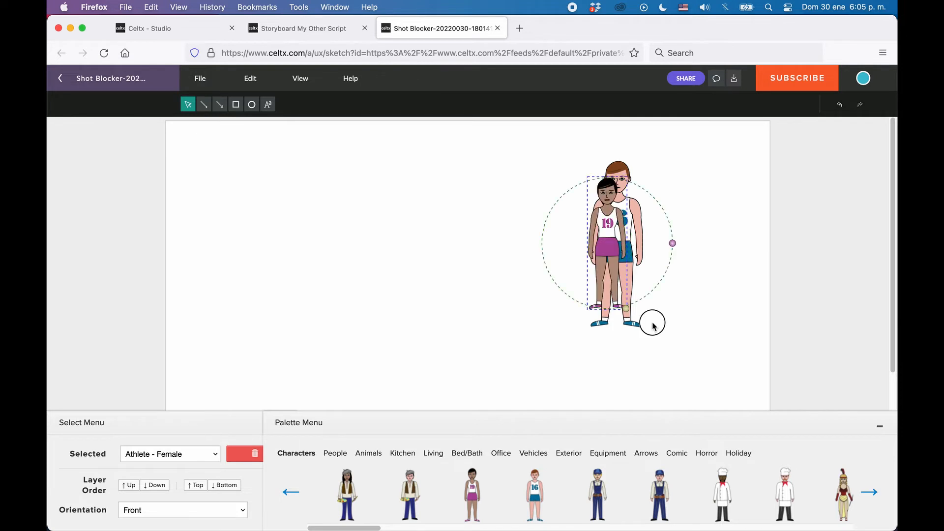
# Drag the female athlete onto the male, try layer orders, and bring her to Top.
pyautogui.moveTo(652, 322); pyautogui.dragTo(610, 266)
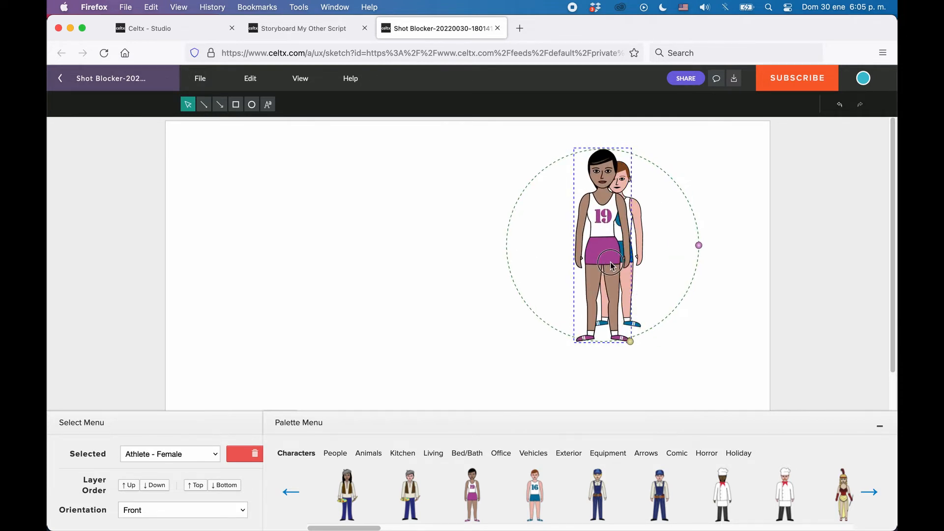
pyautogui.click(128, 485)
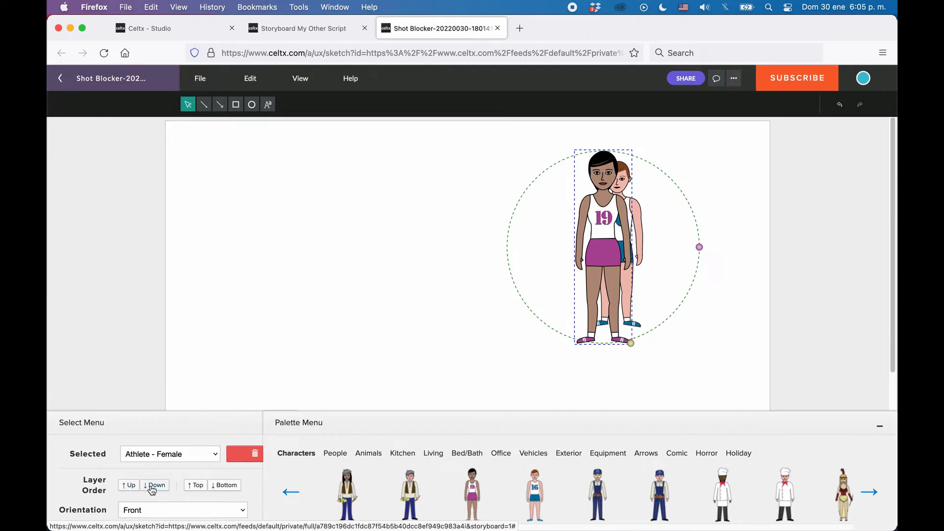
pyautogui.click(128, 485)
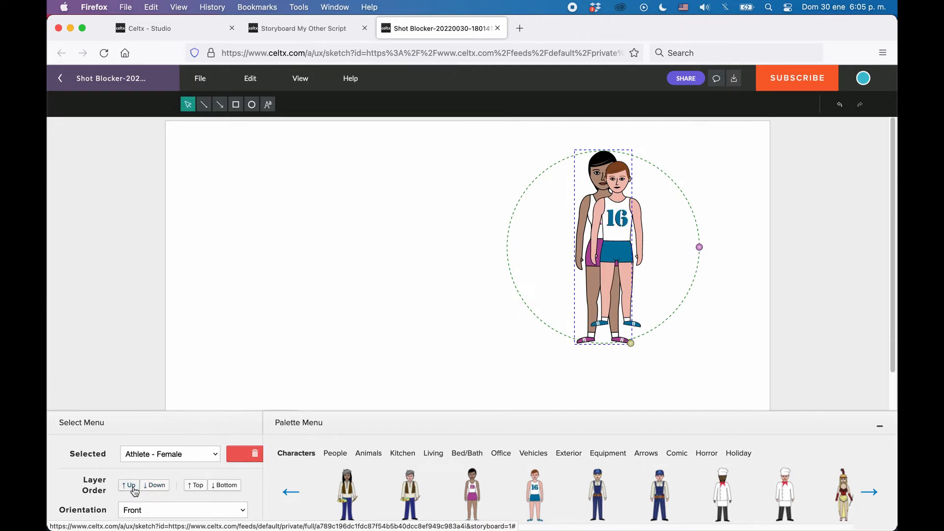
pyautogui.click(128, 485)
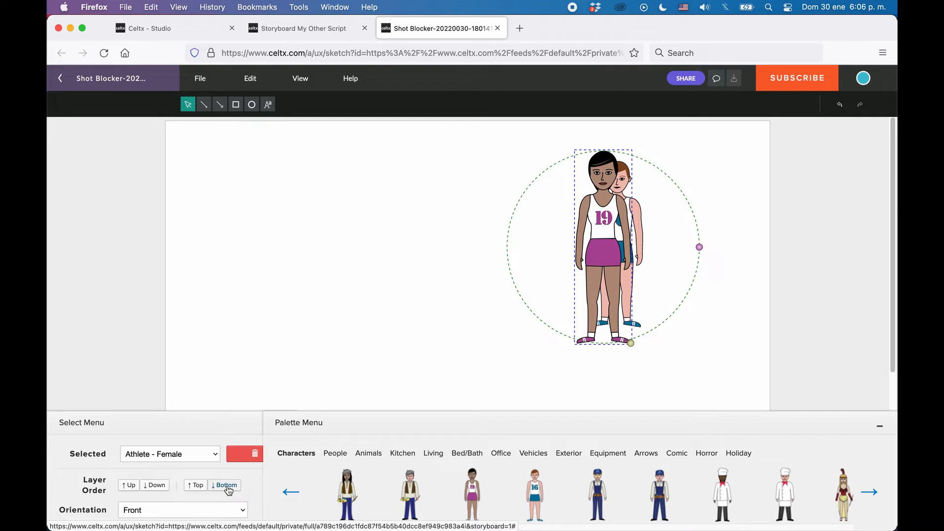
pyautogui.click(224, 486)
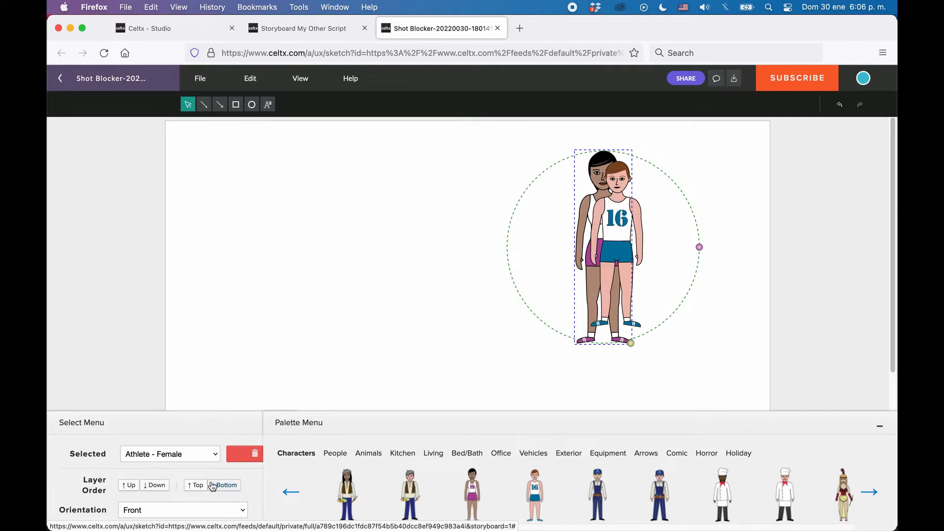
pyautogui.click(195, 485)
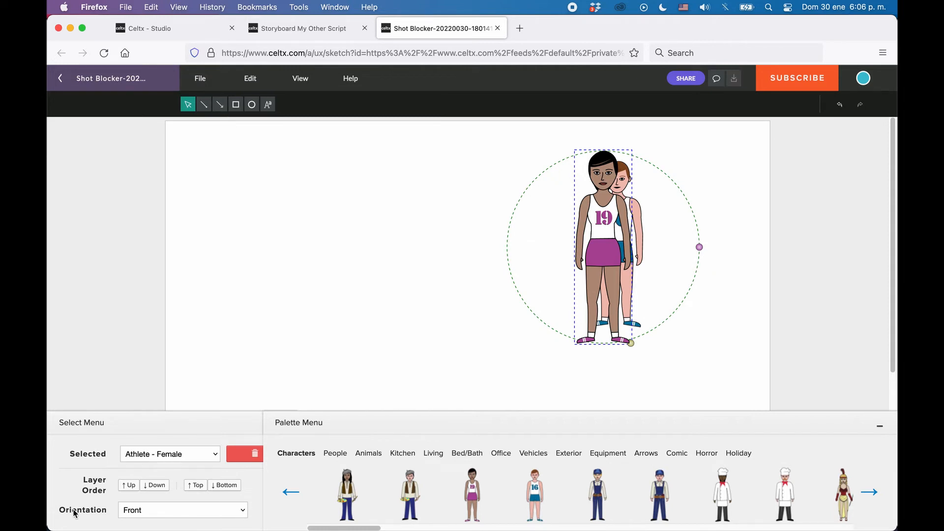
# Set the female athlete's orientation to Left, then to Right.
pyautogui.click(183, 510)
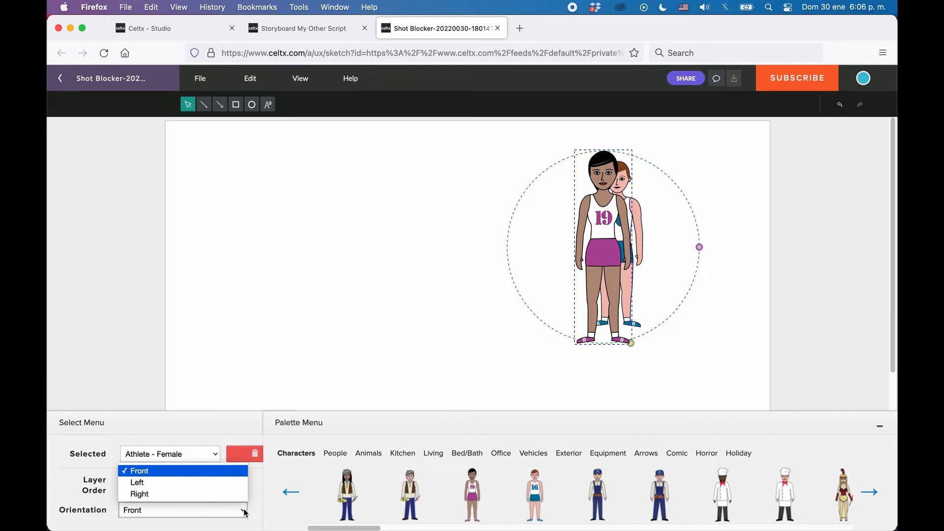
pyautogui.moveTo(137, 483)
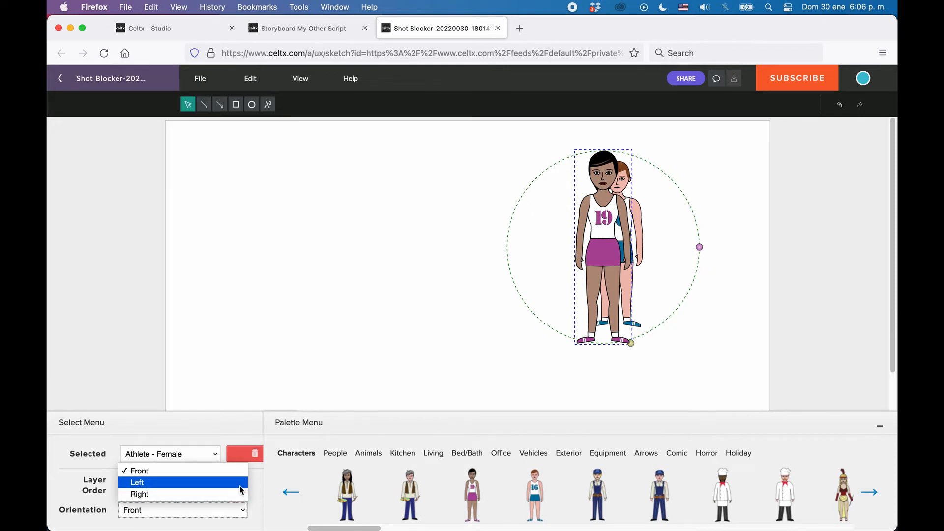
pyautogui.click(137, 483)
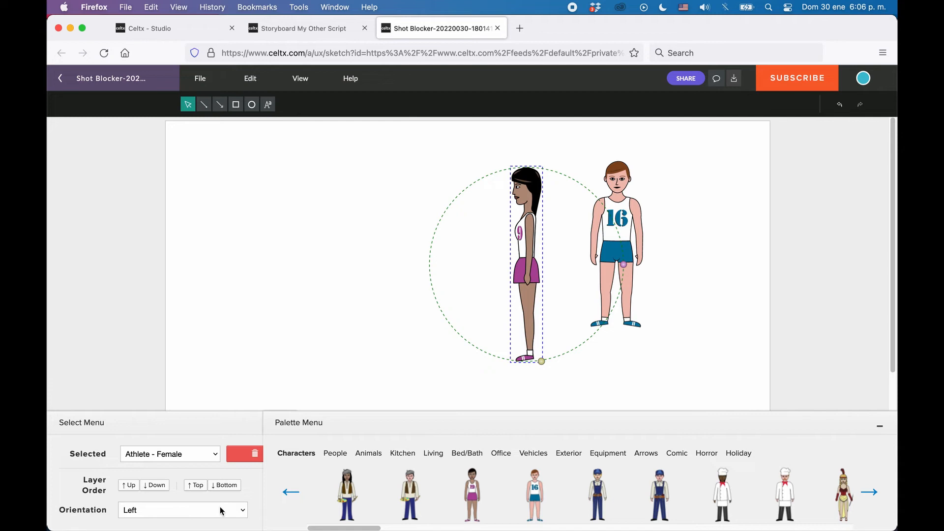
pyautogui.click(180, 510)
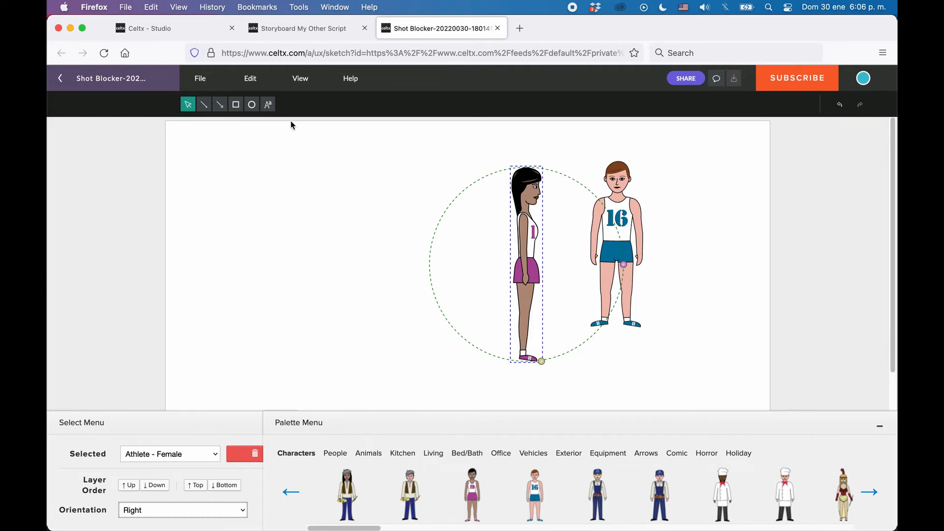
pyautogui.moveTo(187, 105)
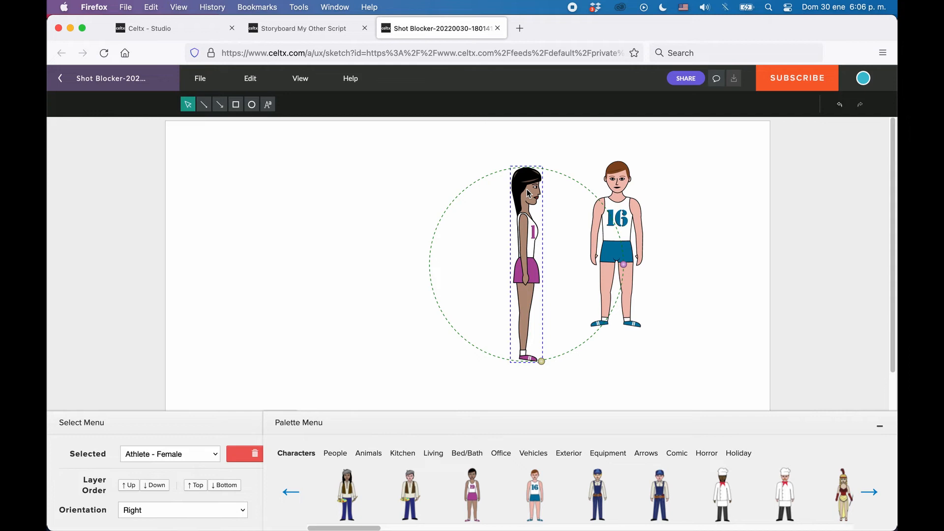
pyautogui.moveTo(212, 126)
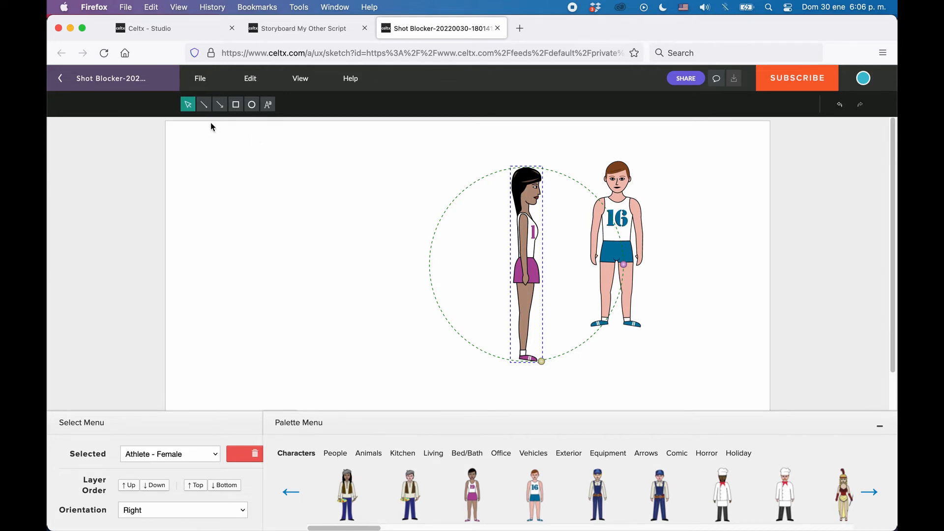
pyautogui.moveTo(204, 104)
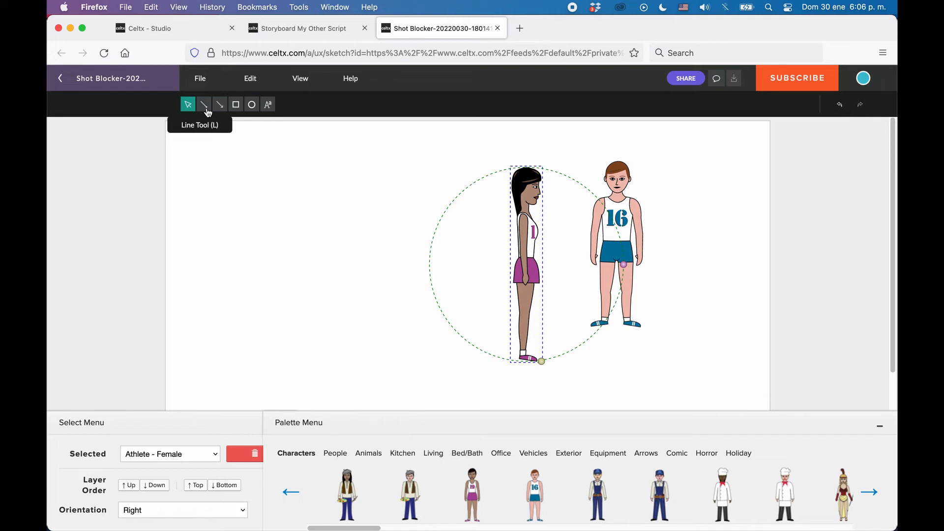
pyautogui.moveTo(220, 109)
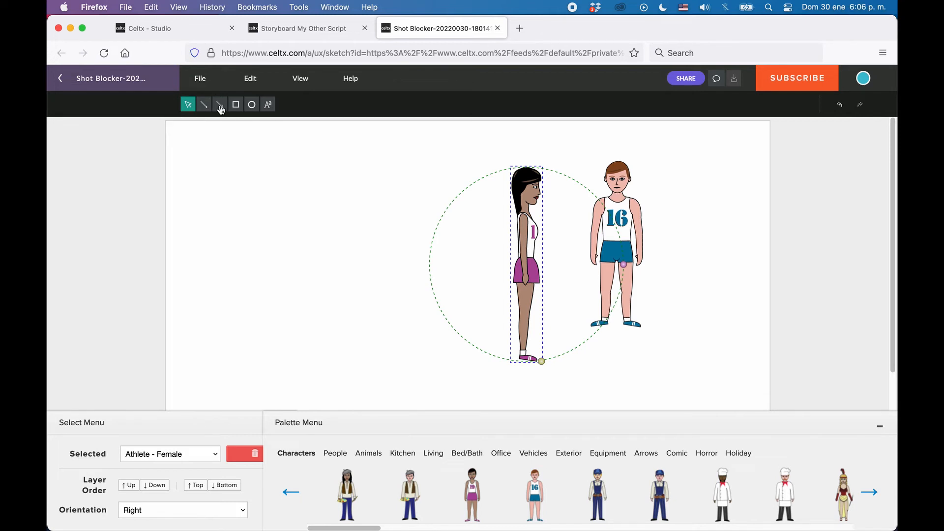
pyautogui.moveTo(235, 105)
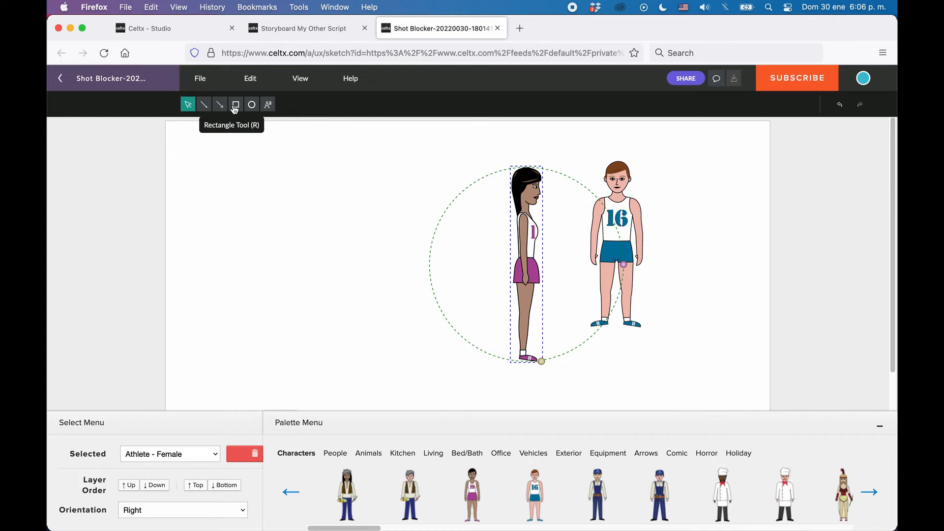
pyautogui.moveTo(252, 104)
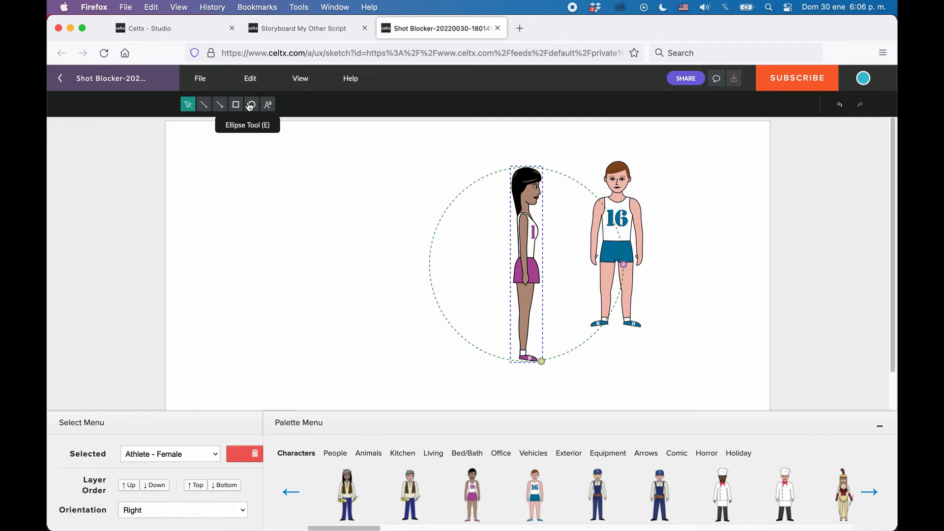
pyautogui.moveTo(267, 105)
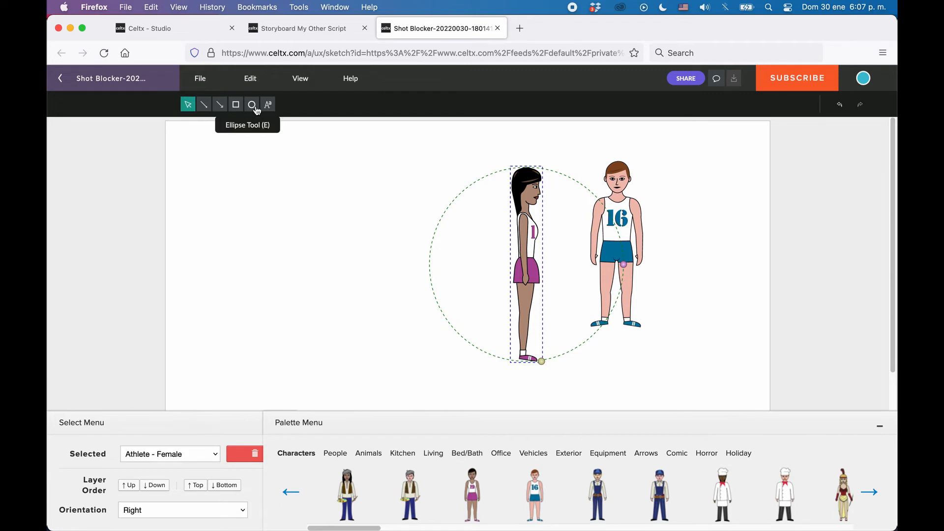
# Draw a circle over the female athlete's legs and select it.
pyautogui.click(252, 104)
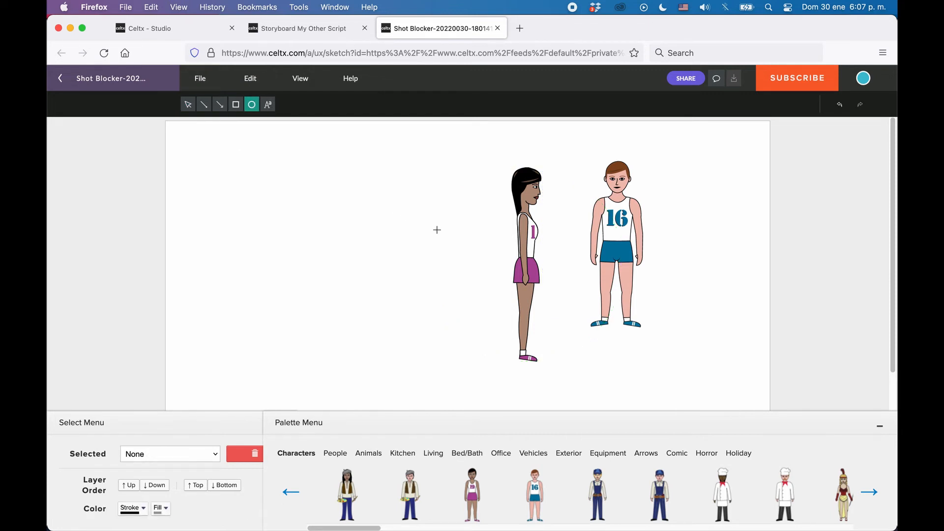
pyautogui.moveTo(436, 230); pyautogui.dragTo(548, 342)
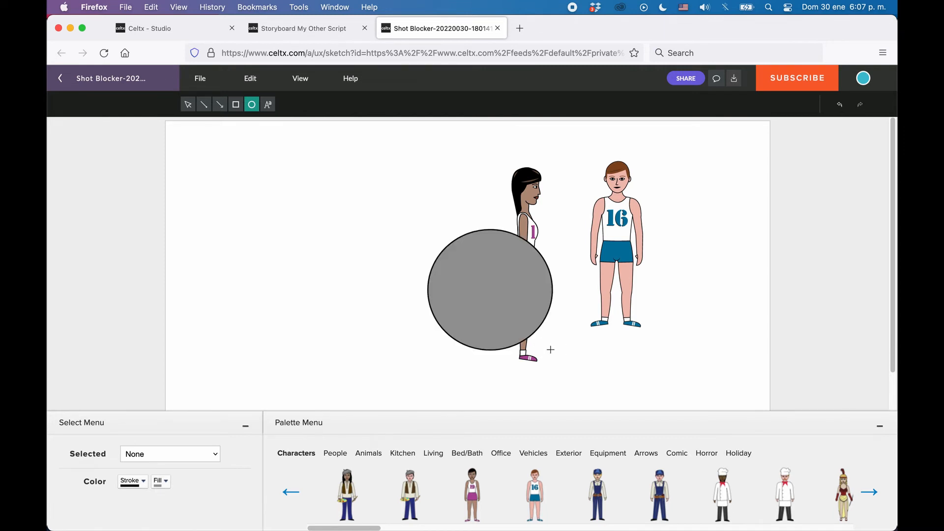
pyautogui.moveTo(489, 292)
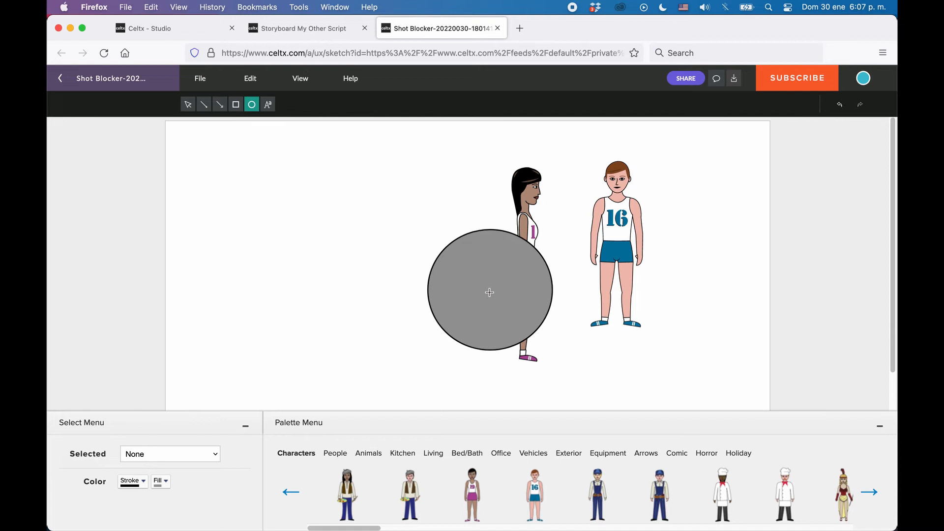
pyautogui.moveTo(188, 104)
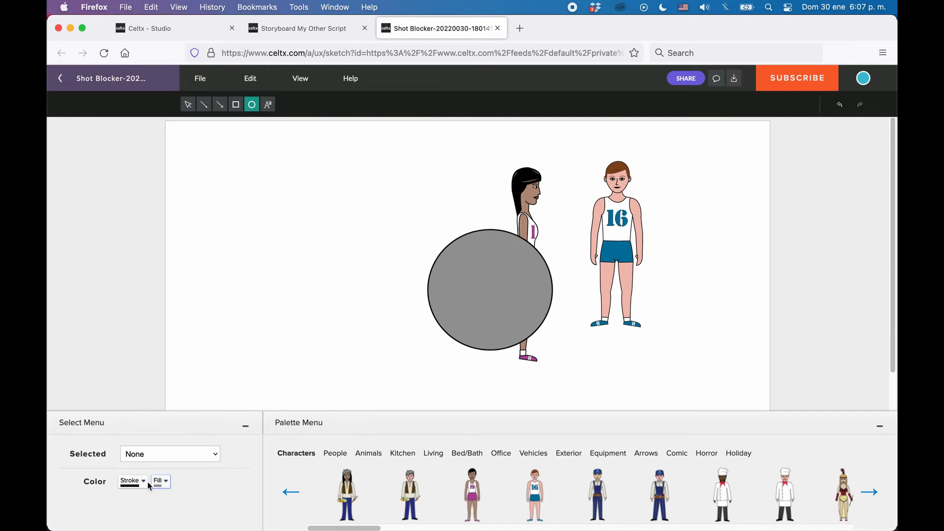
pyautogui.click(188, 104)
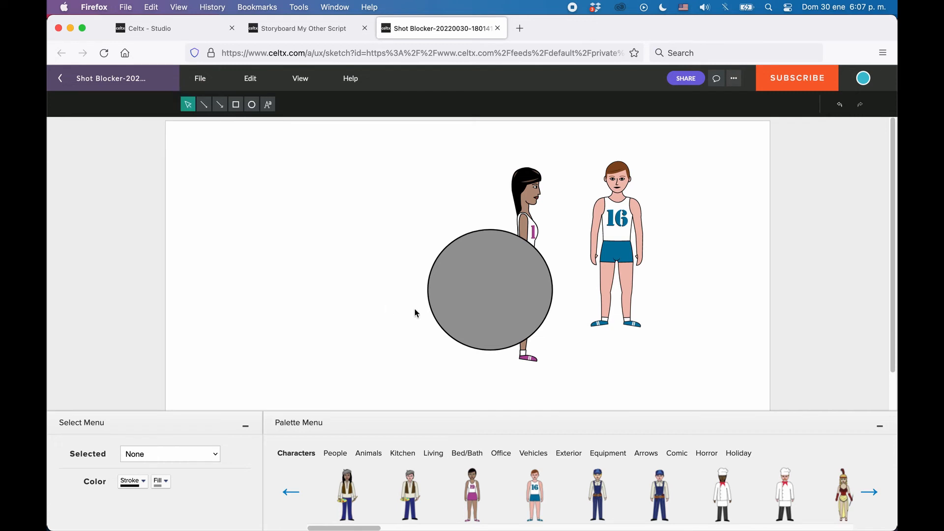
pyautogui.click(490, 290)
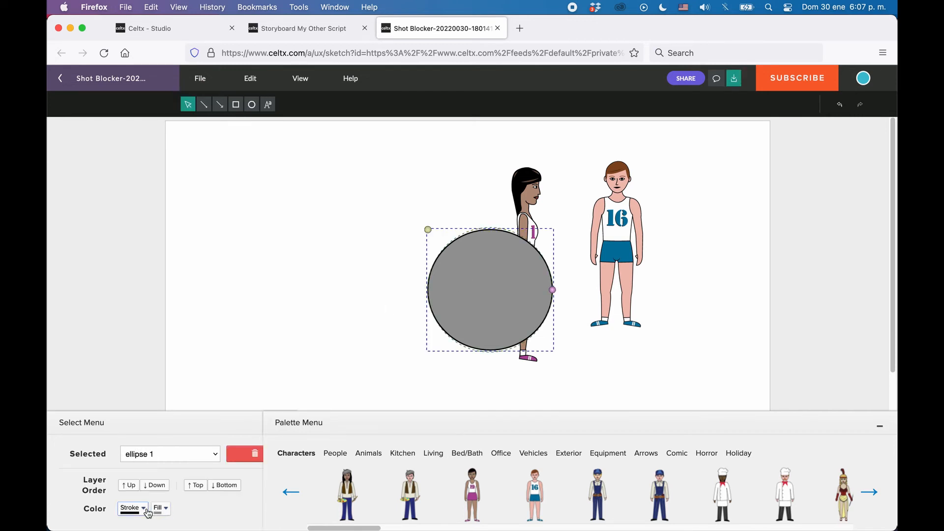
# Try outline and fill colours, remove the fill, and place the circle left of the athlete.
pyautogui.click(131, 509)
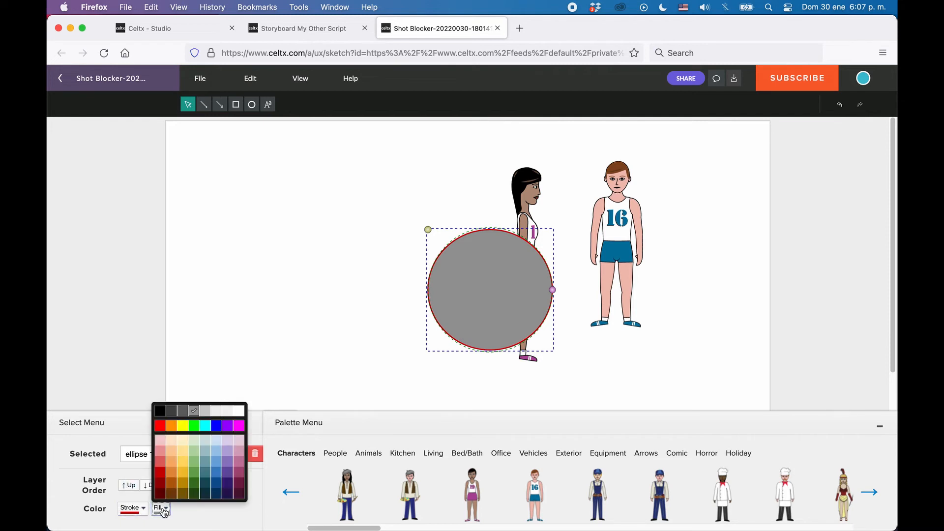
pyautogui.click(203, 443)
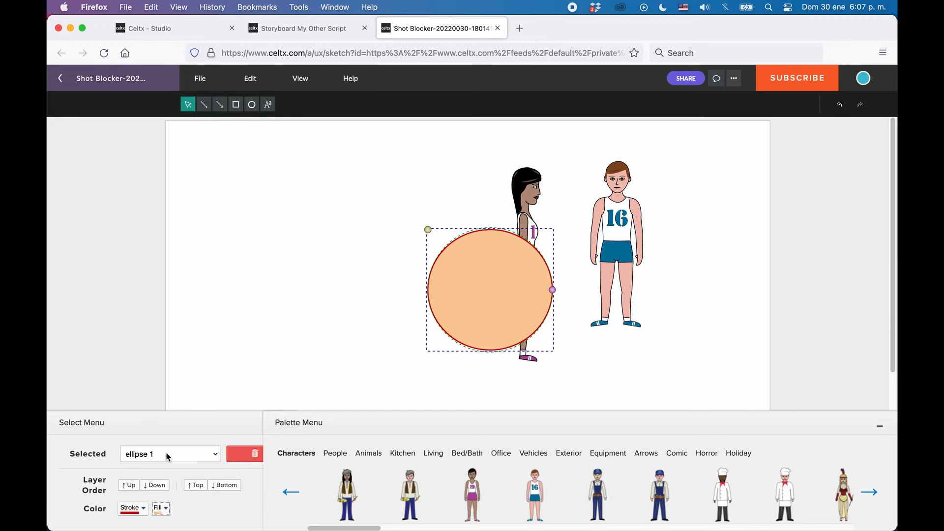
pyautogui.click(130, 507)
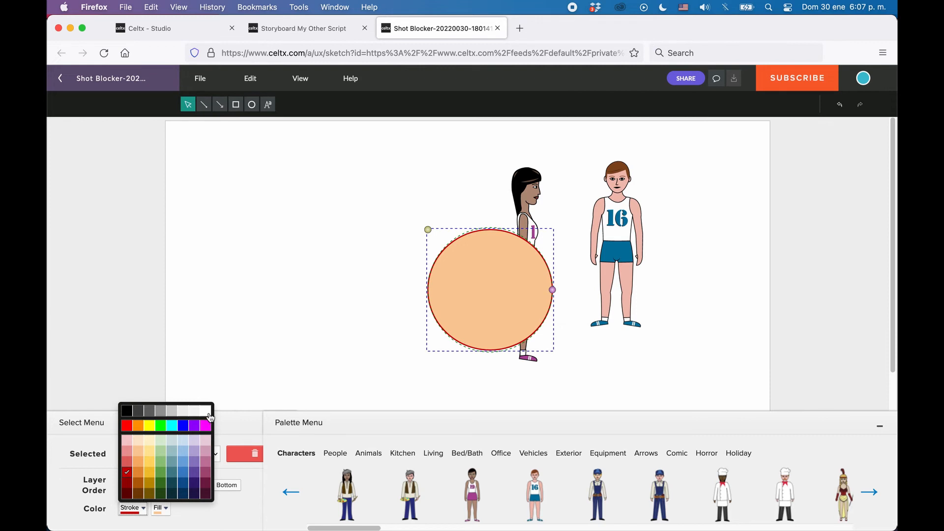
pyautogui.click(210, 417)
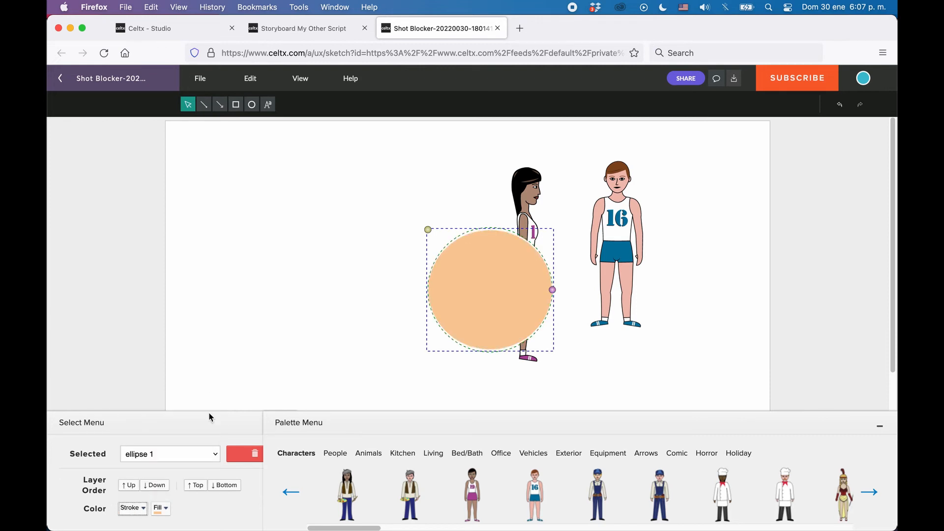
pyautogui.moveTo(490, 290); pyautogui.dragTo(413, 296)
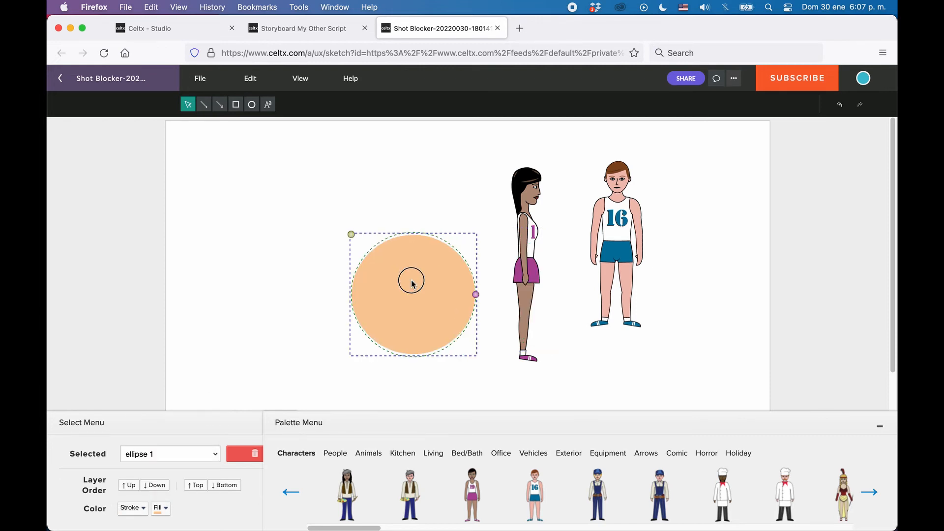
pyautogui.moveTo(412, 284); pyautogui.dragTo(485, 295)
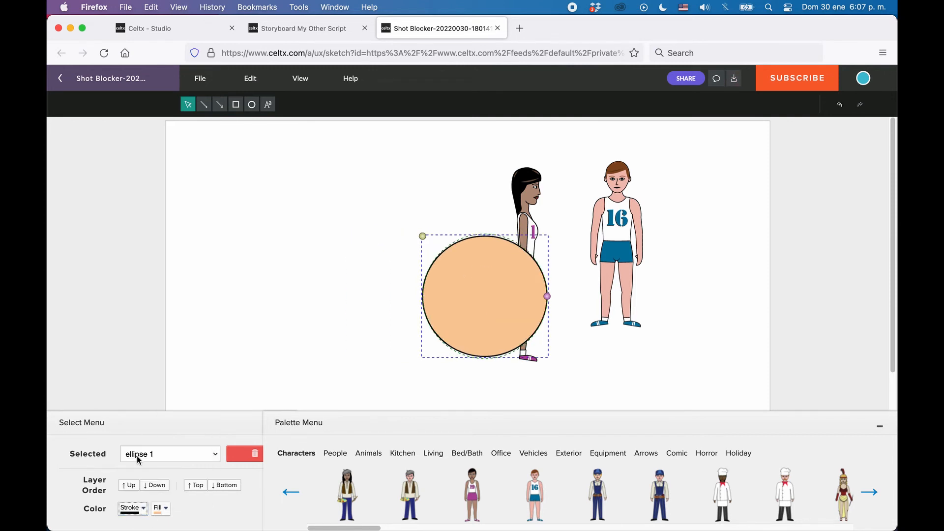
pyautogui.click(158, 508)
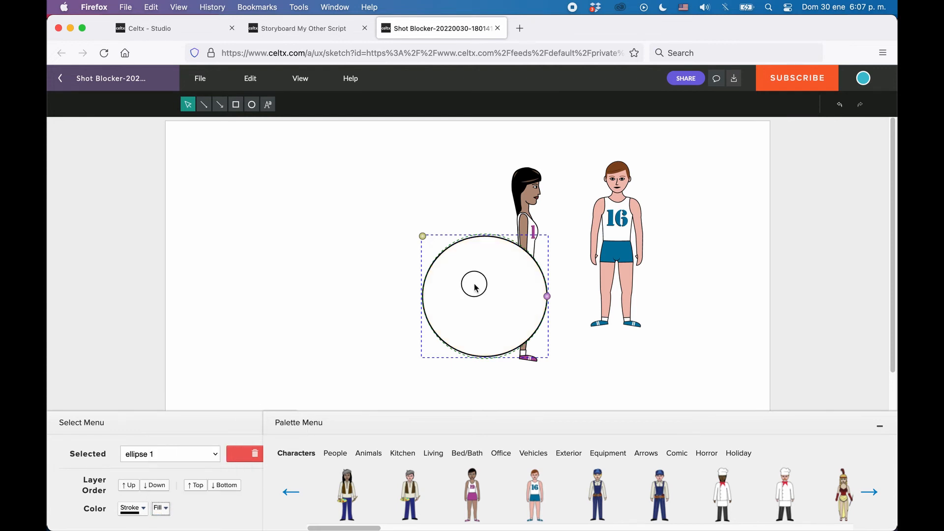
pyautogui.moveTo(475, 286); pyautogui.dragTo(483, 301)
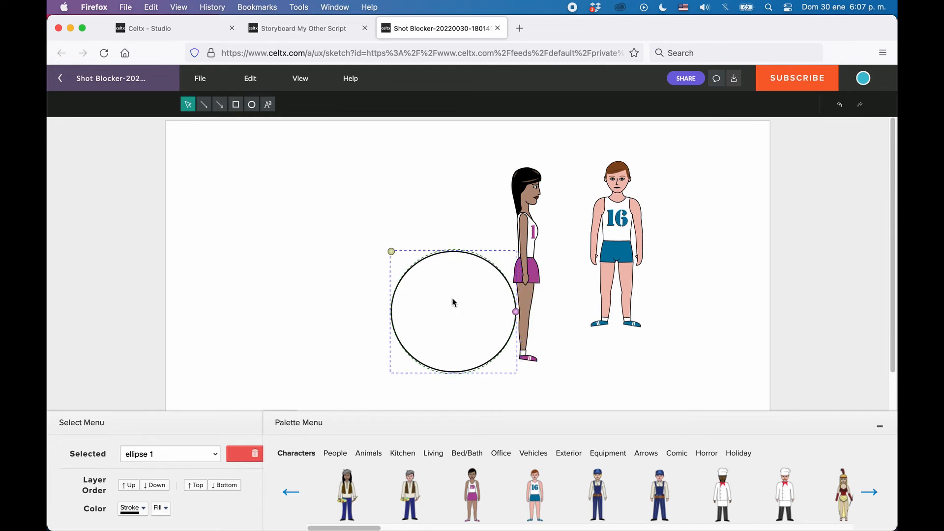
pyautogui.moveTo(499, 320)
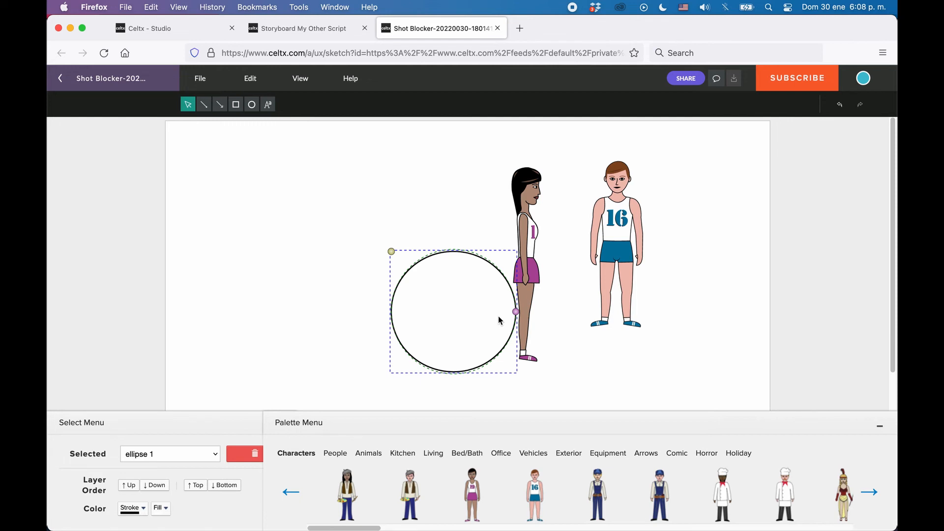
pyautogui.moveTo(590, 310)
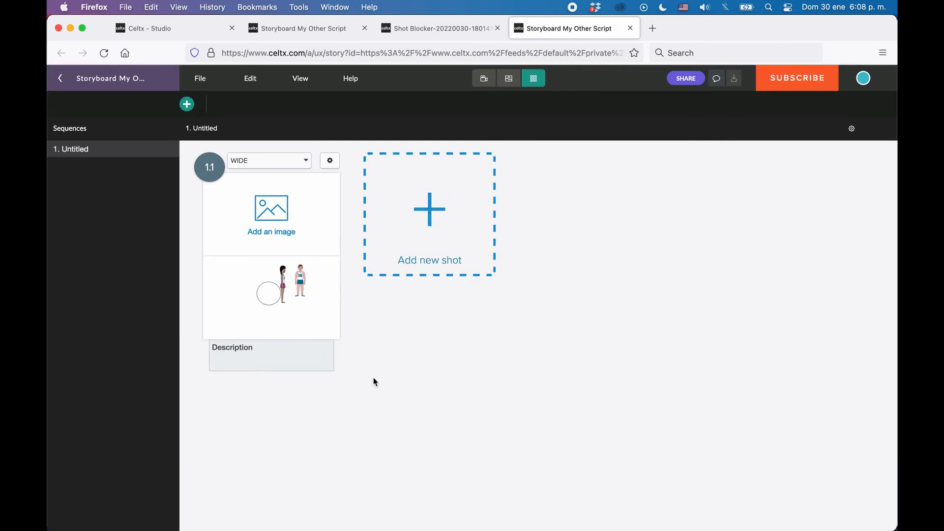
pyautogui.moveTo(394, 327)
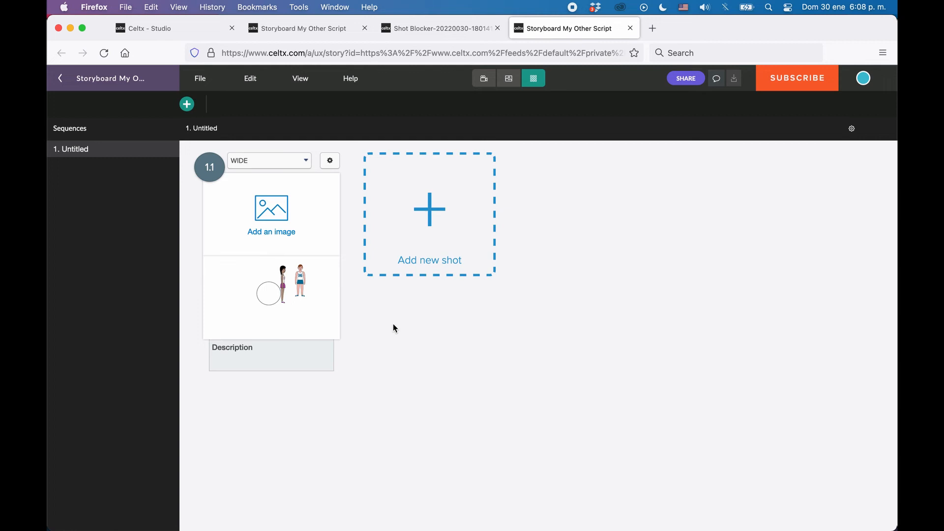
pyautogui.moveTo(164, 196)
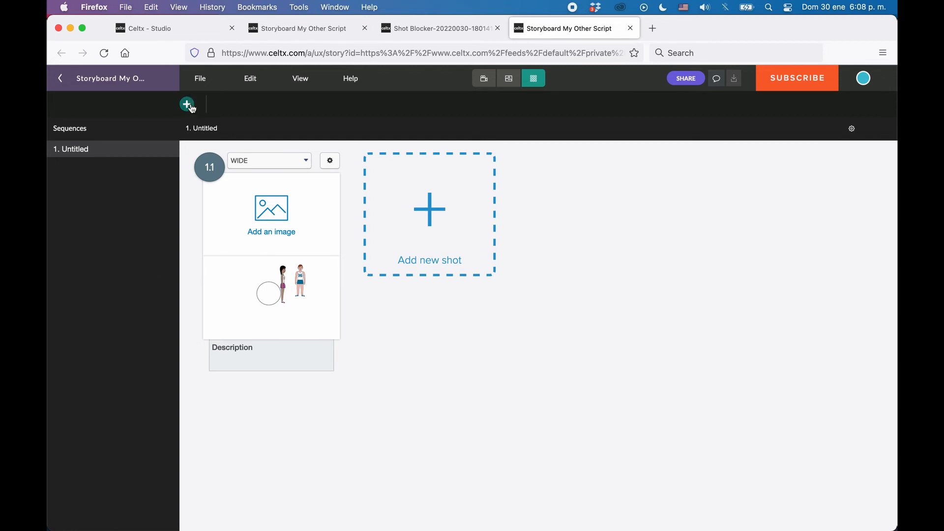
# Add a second Untitled sequence containing a new Wide shot 2.1.
pyautogui.click(187, 104)
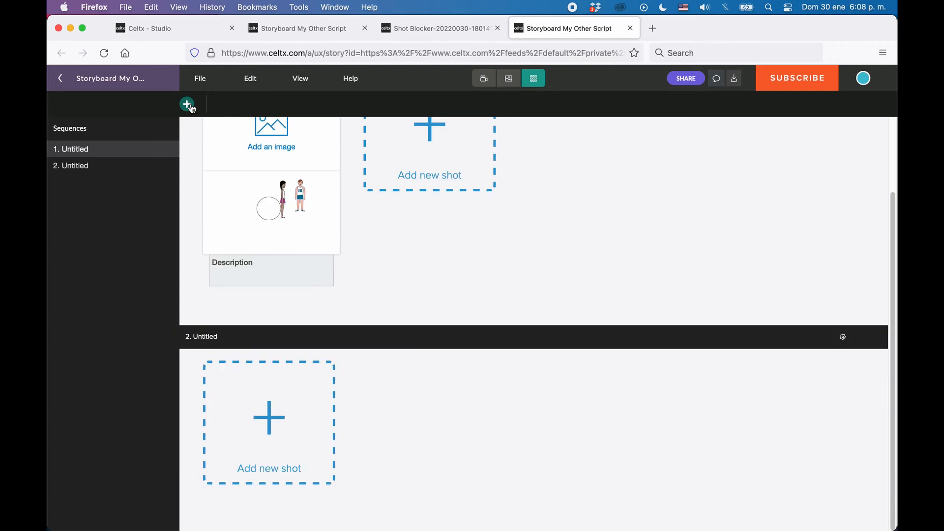
pyautogui.moveTo(189, 245)
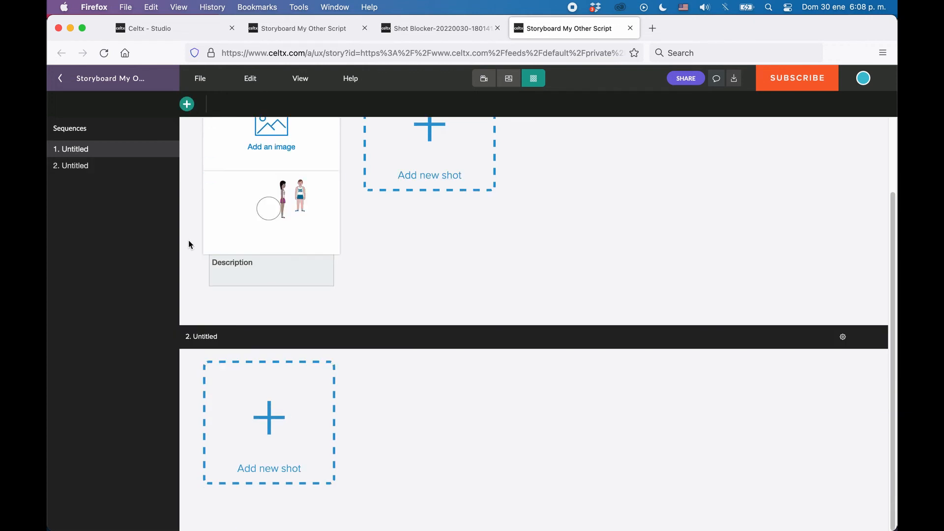
pyautogui.moveTo(269, 418)
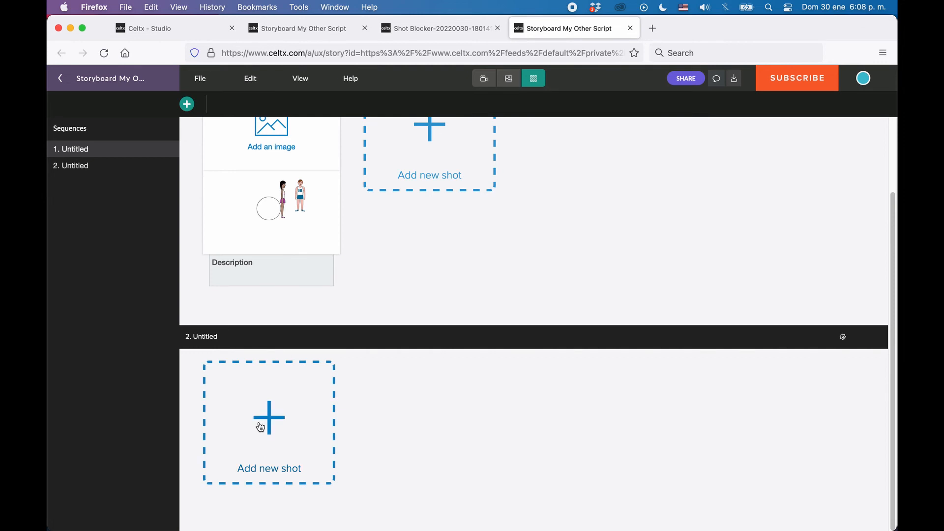
pyautogui.click(269, 420)
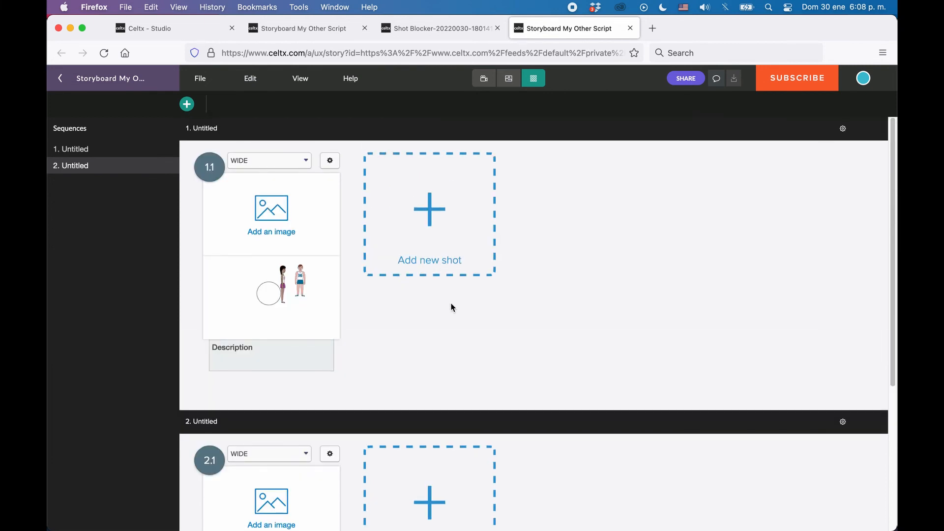
pyautogui.moveTo(450, 232)
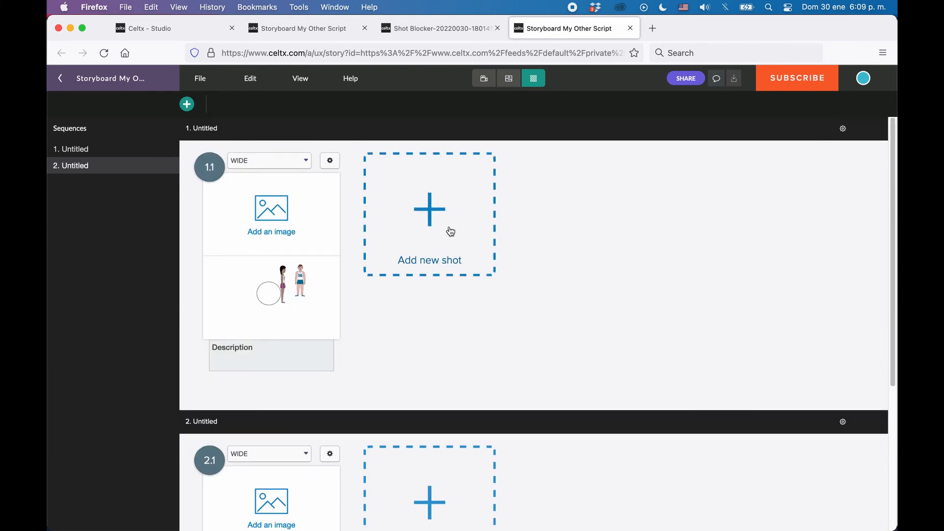
# Add a second shot, 1.2, to sequence 1 and open sequence 2's options.
pyautogui.click(430, 209)
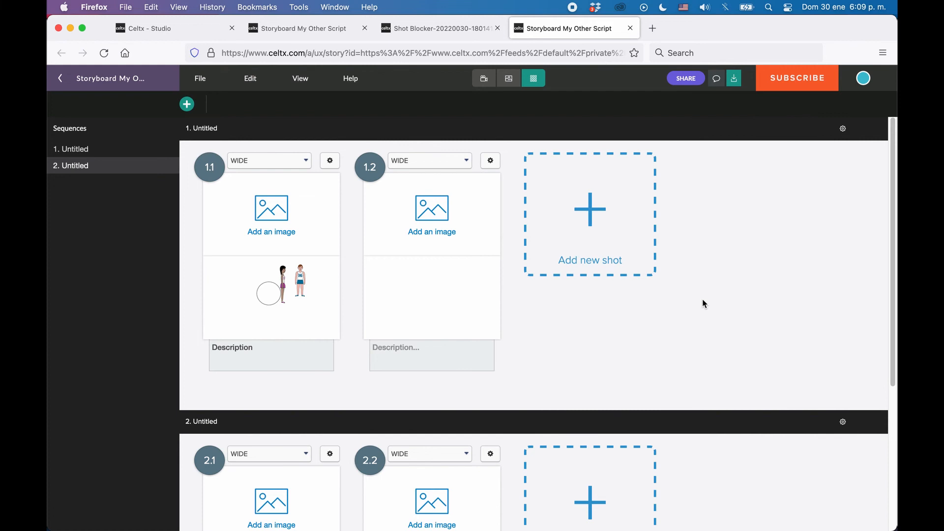
pyautogui.moveTo(99, 151)
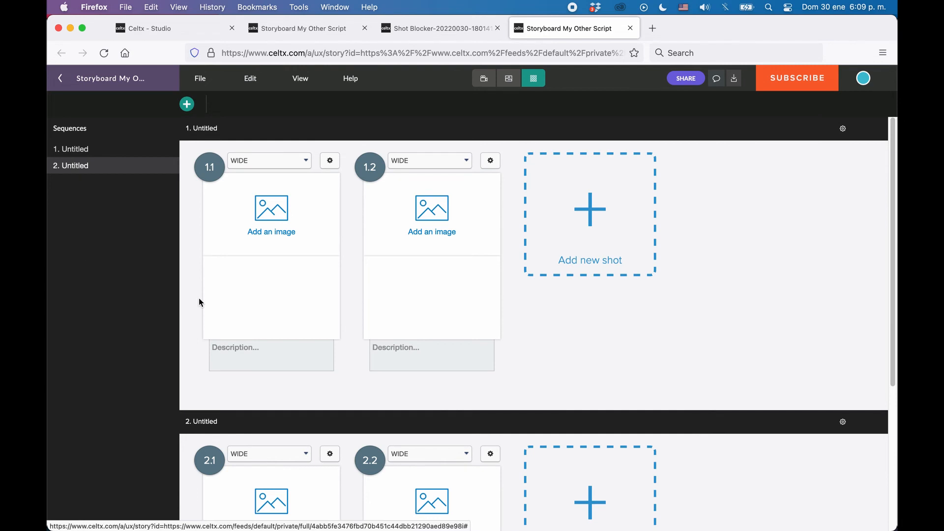
pyautogui.scroll(-3)
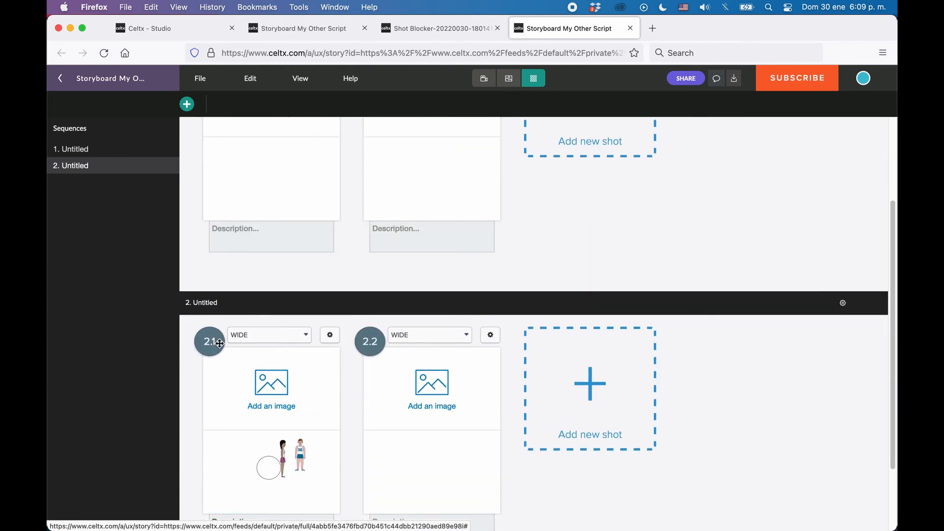
pyautogui.click(842, 303)
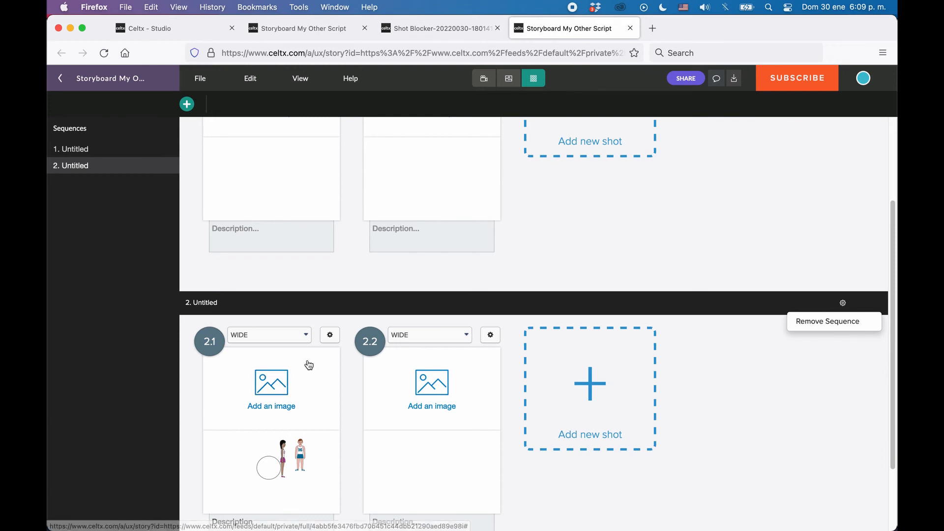
pyautogui.moveTo(843, 304)
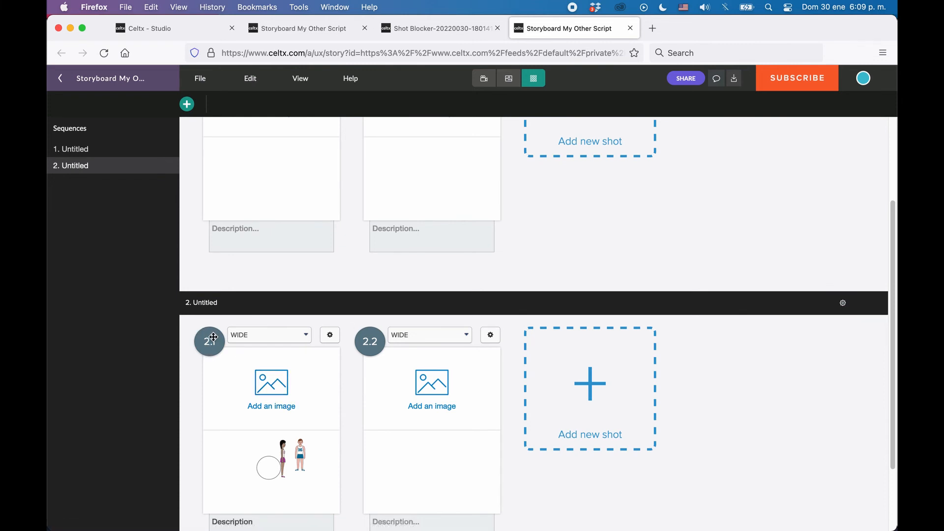
# Move the sketched shot into sequence 1 as shot 1.3, then remove sequence 2.
pyautogui.moveTo(210, 342); pyautogui.dragTo(686, 173)
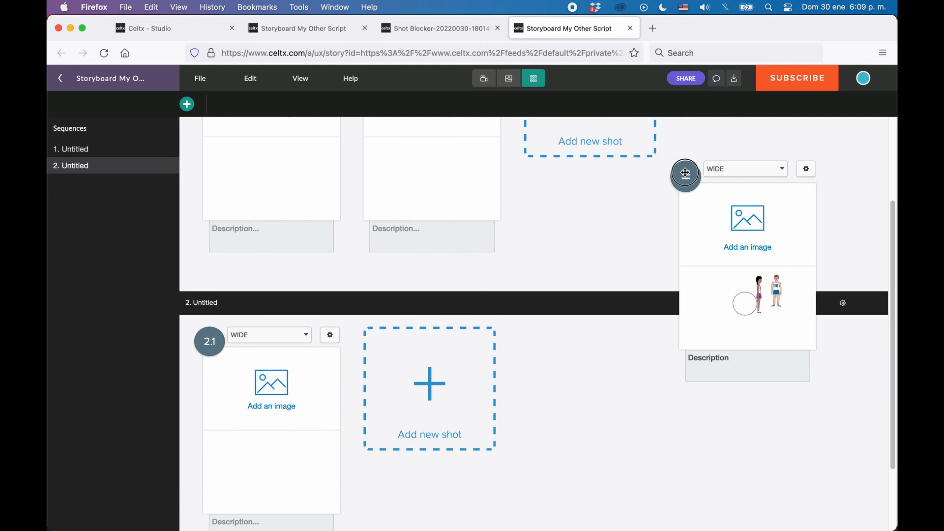
pyautogui.scroll(-3)
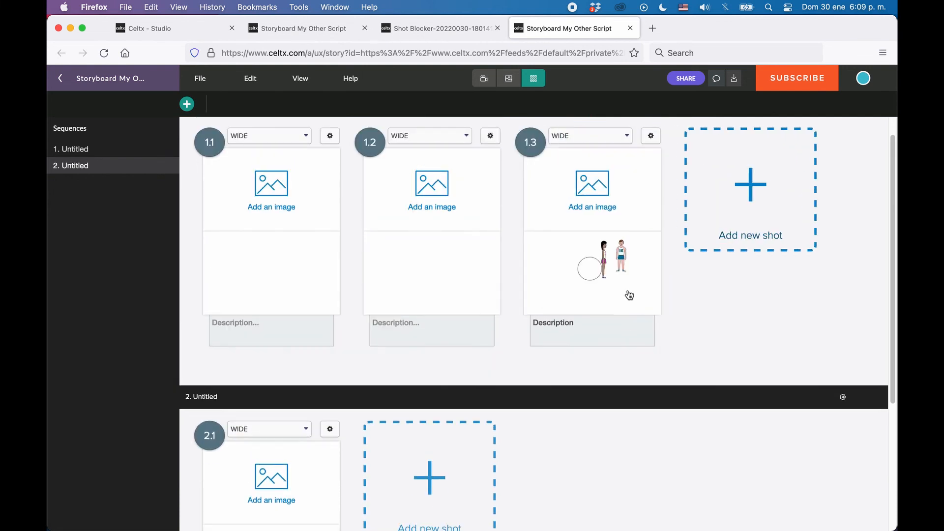
pyautogui.click(843, 397)
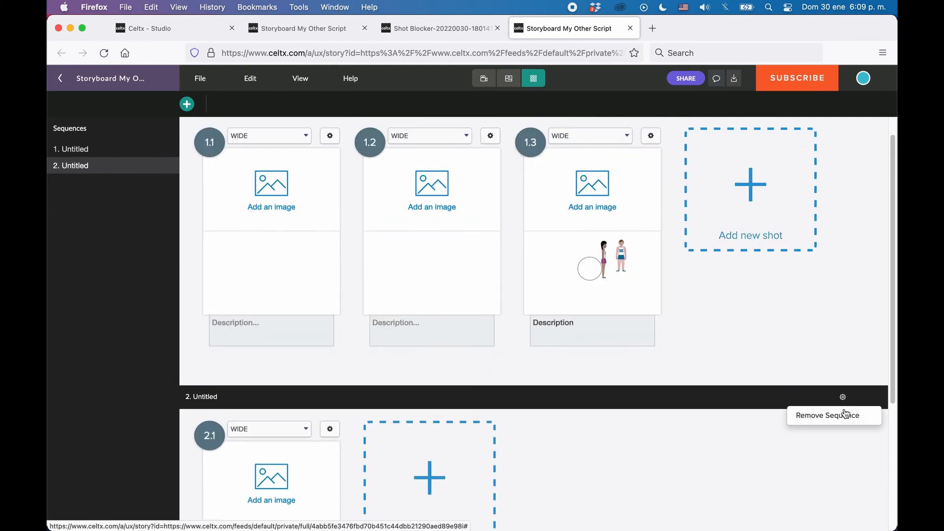
pyautogui.click(832, 416)
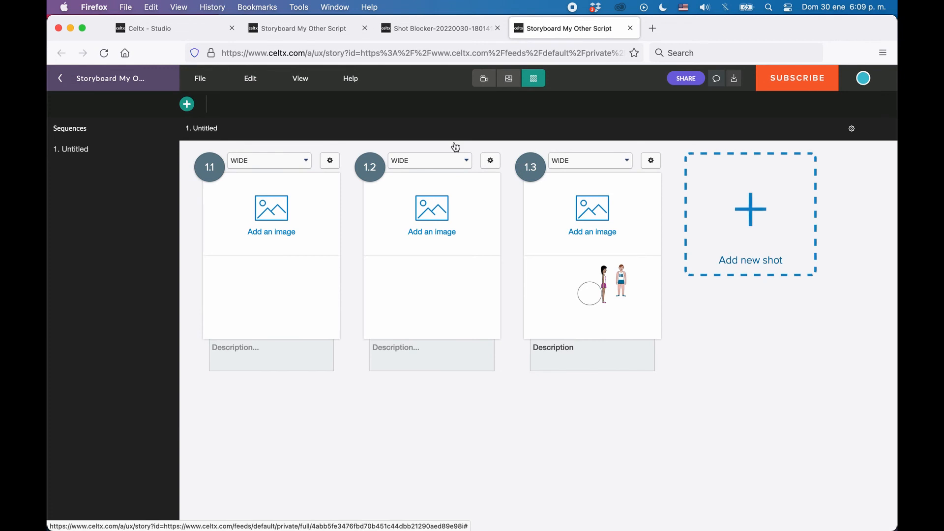
# Preview the storyboard PDF with Shot Blocker and Image shot type, then close it.
pyautogui.click(199, 77)
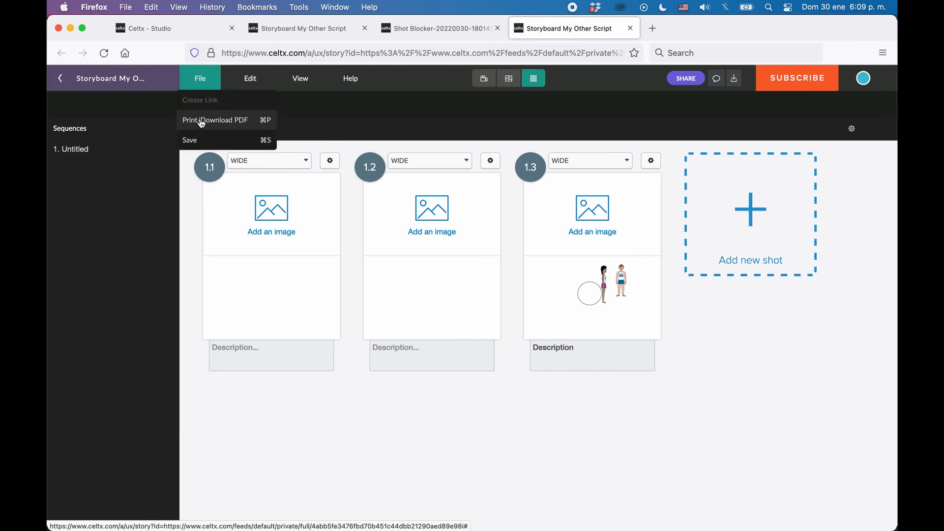
pyautogui.click(215, 120)
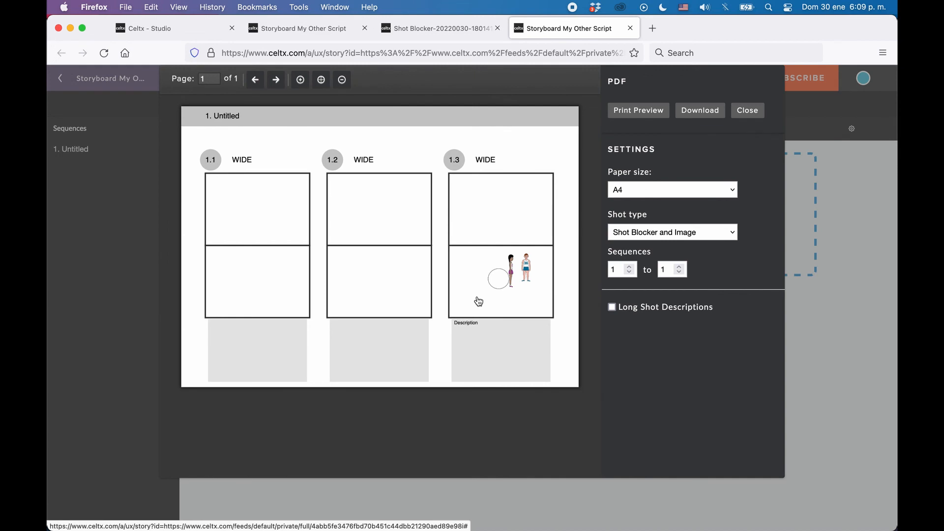
pyautogui.click(673, 231)
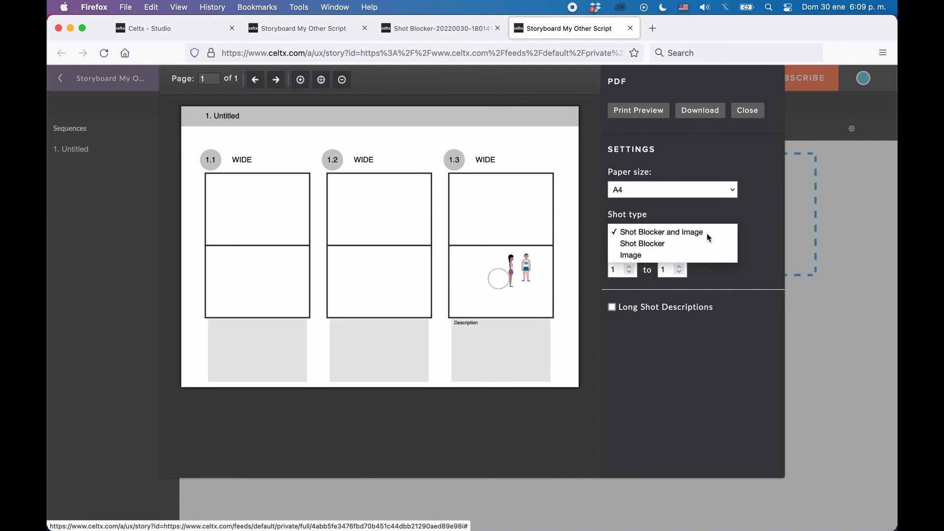
pyautogui.click(673, 231)
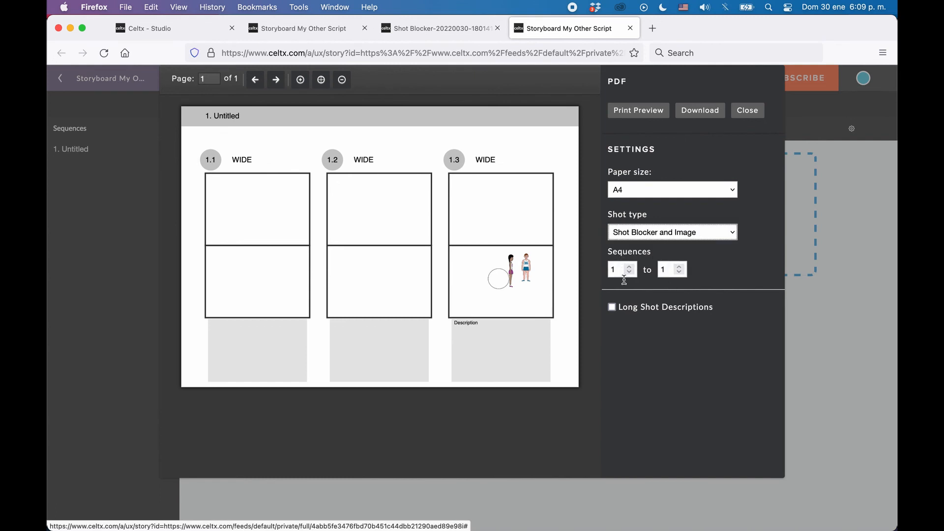
pyautogui.moveTo(659, 291)
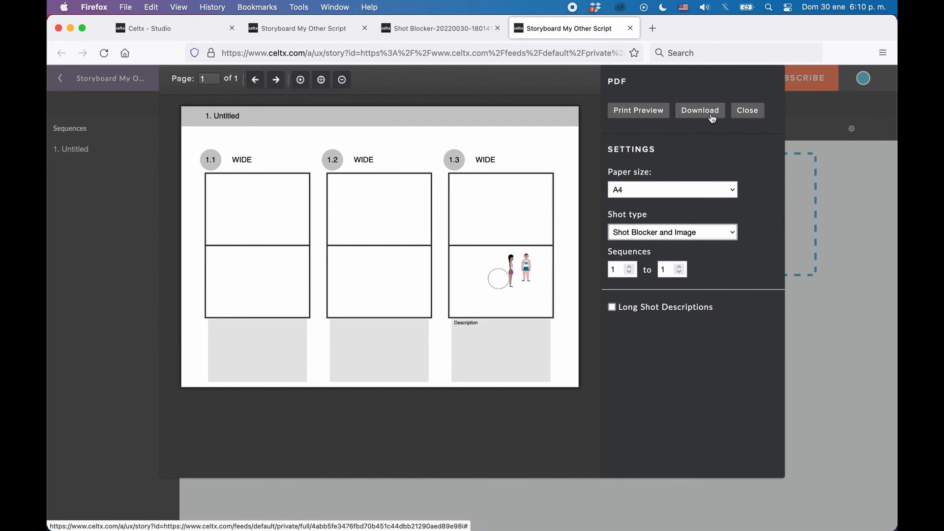
pyautogui.moveTo(748, 124)
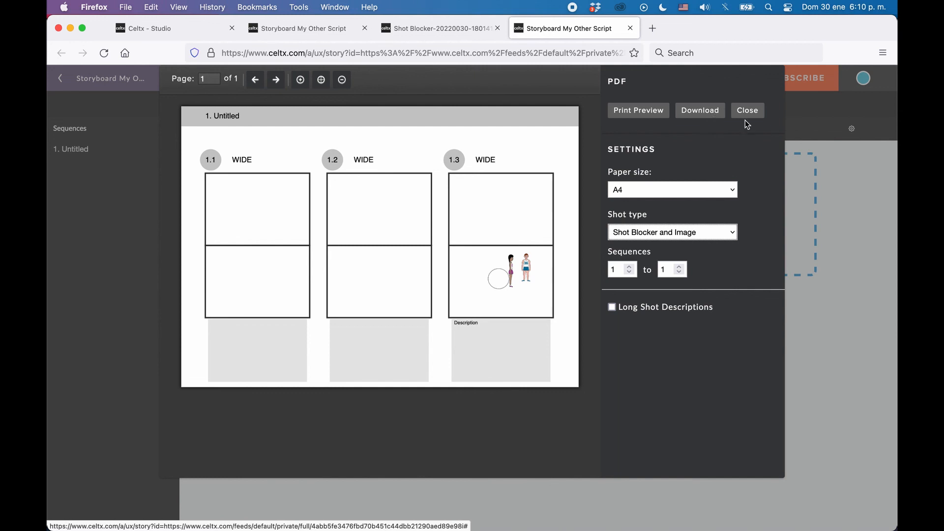
pyautogui.click(747, 110)
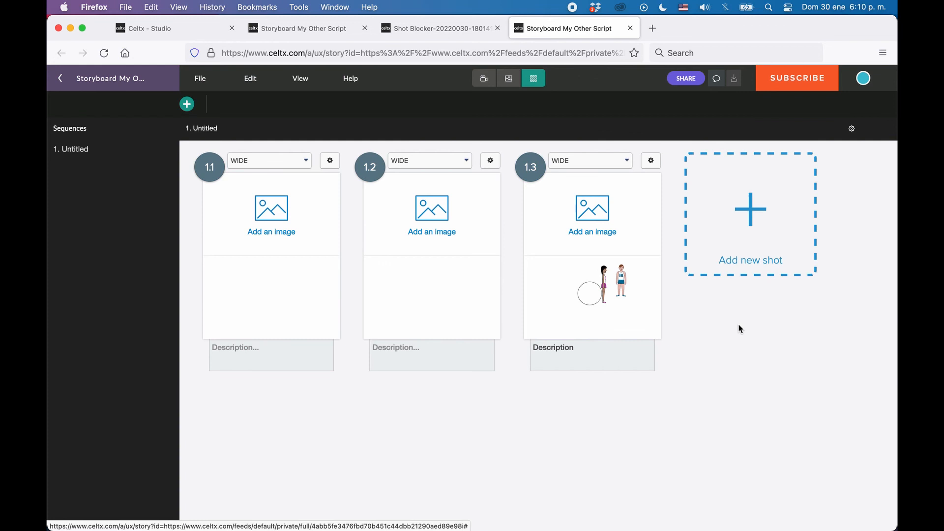
pyautogui.moveTo(747, 365)
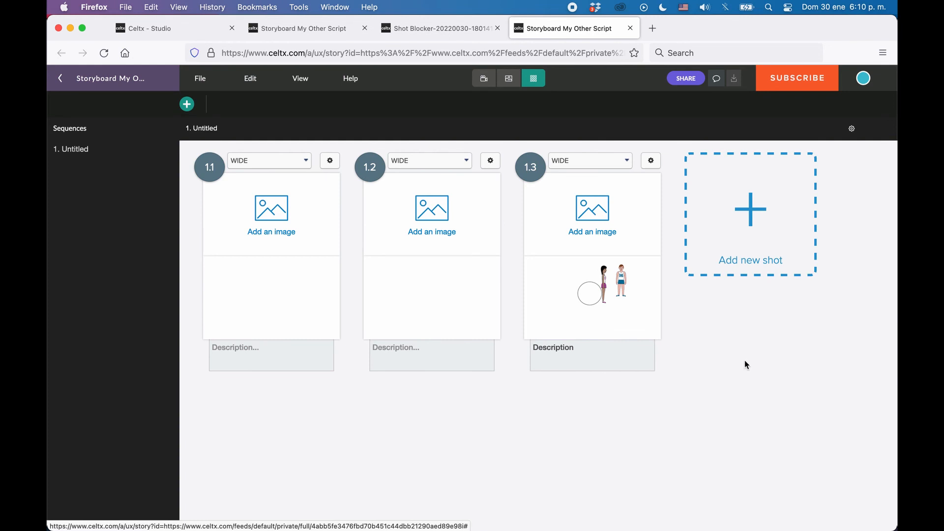
pyautogui.moveTo(484, 78)
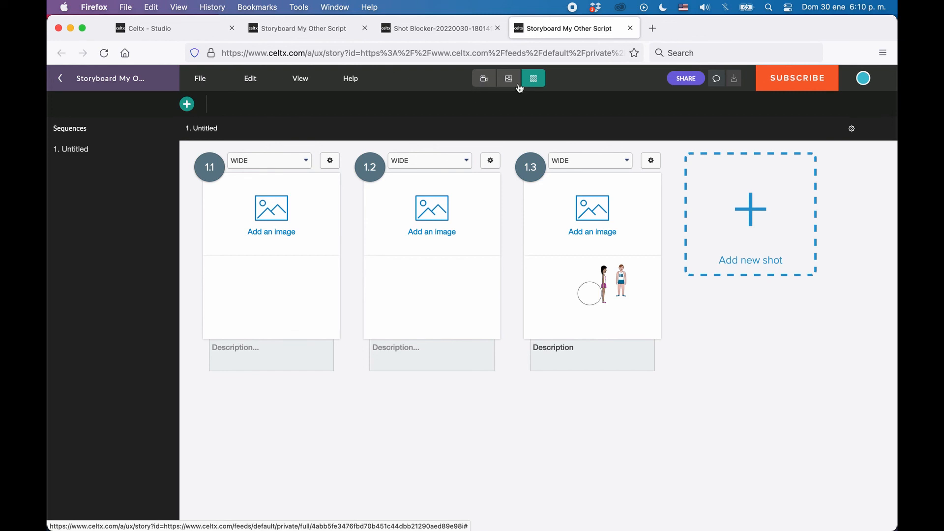
# Launch the Storyboard Player from the View menu in a new browser tab.
pyautogui.click(300, 78)
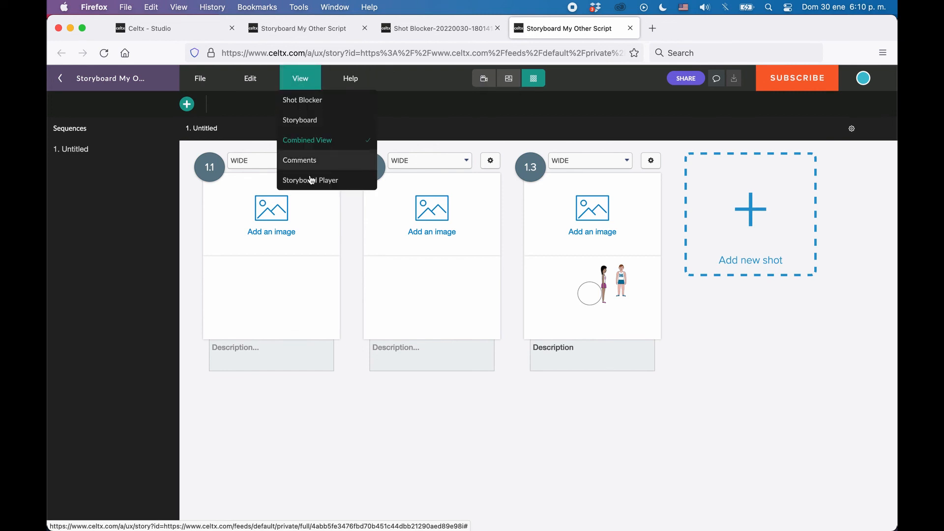
pyautogui.click(311, 180)
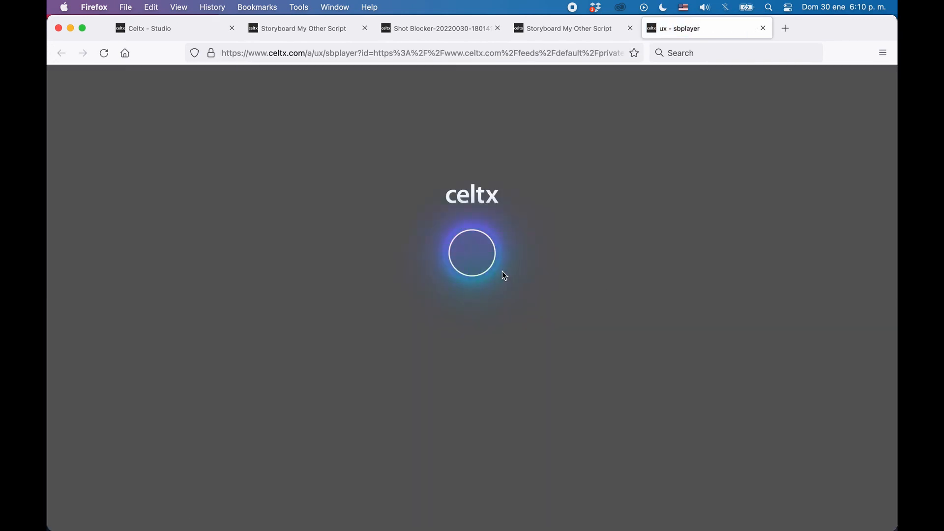